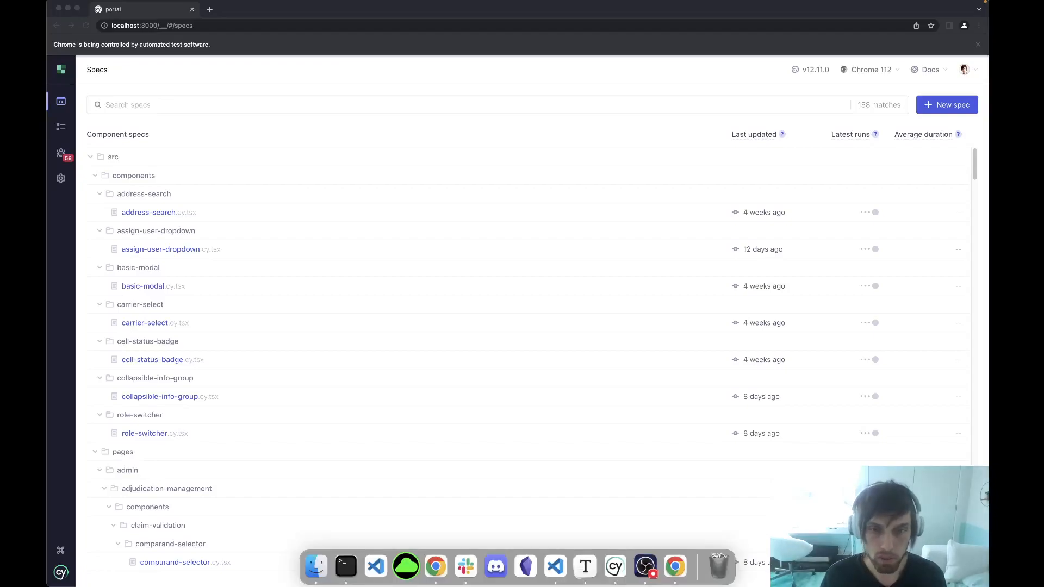
mouse_move(554, 566)
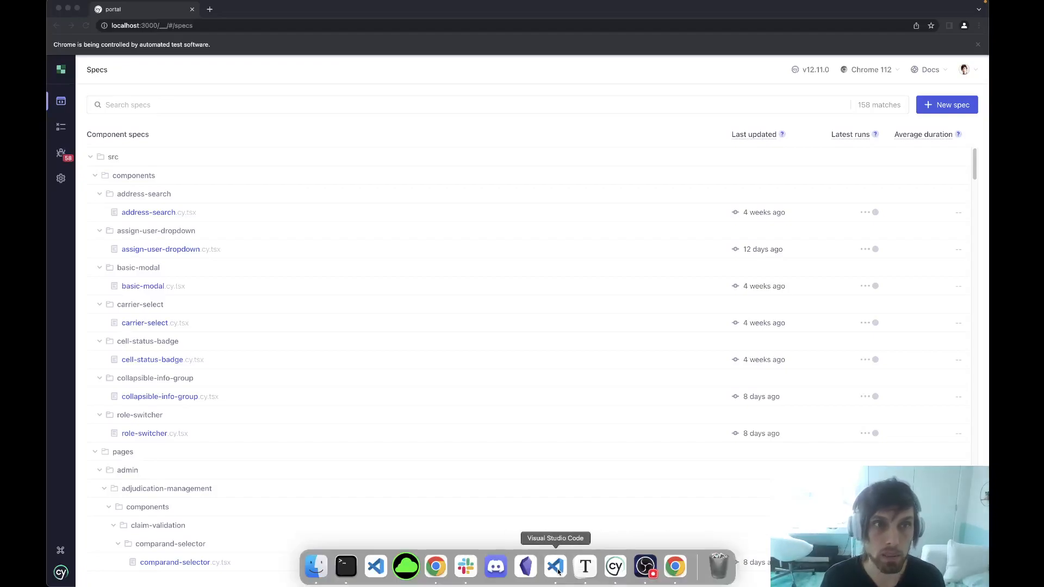
Review local.config.ts in VS Code, highlighting webpackCodeCovConfig in the devServer block
left_click(555, 567)
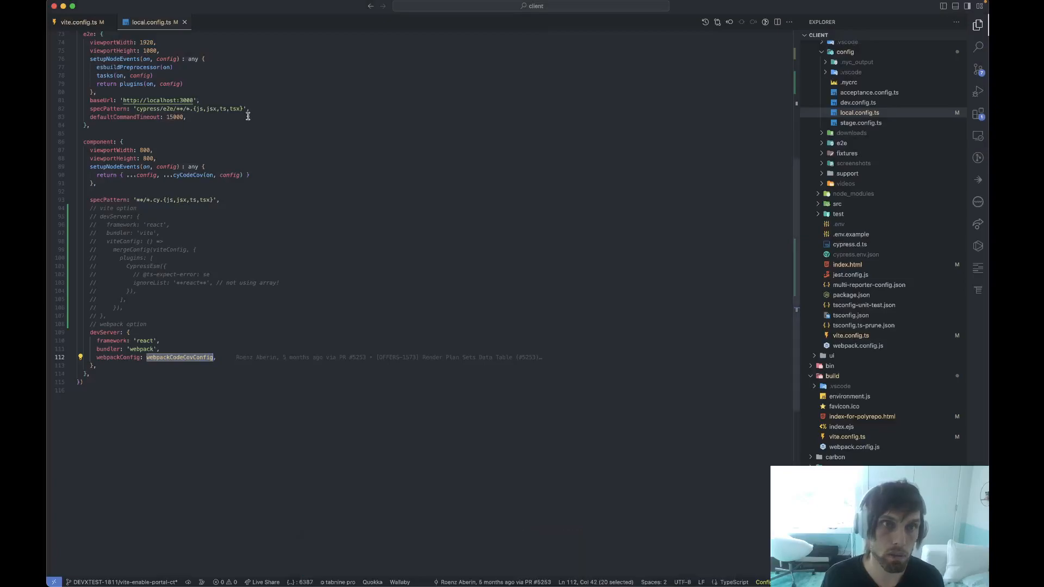
scroll("up", 3)
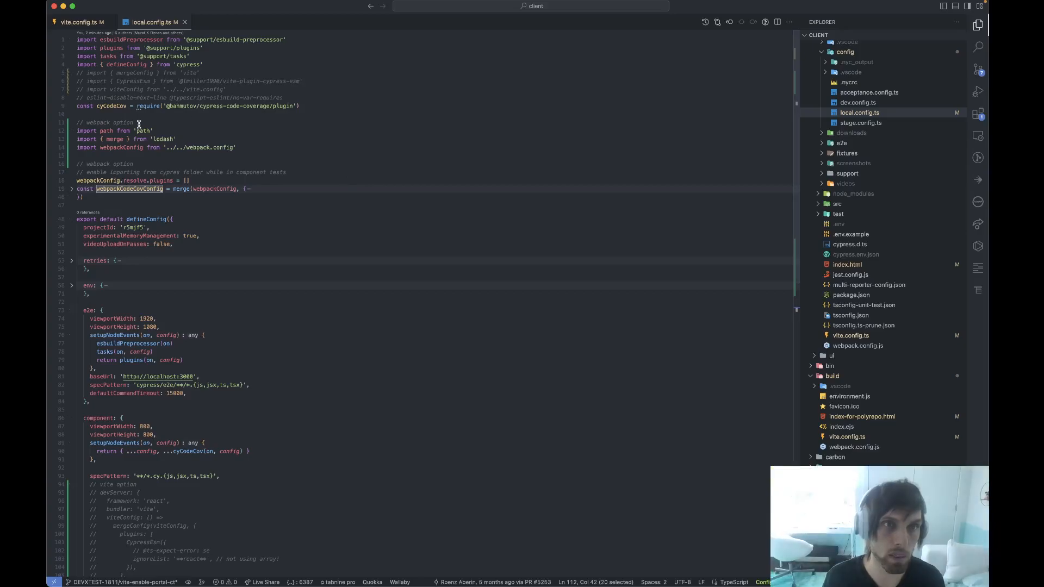
scroll("down", 3)
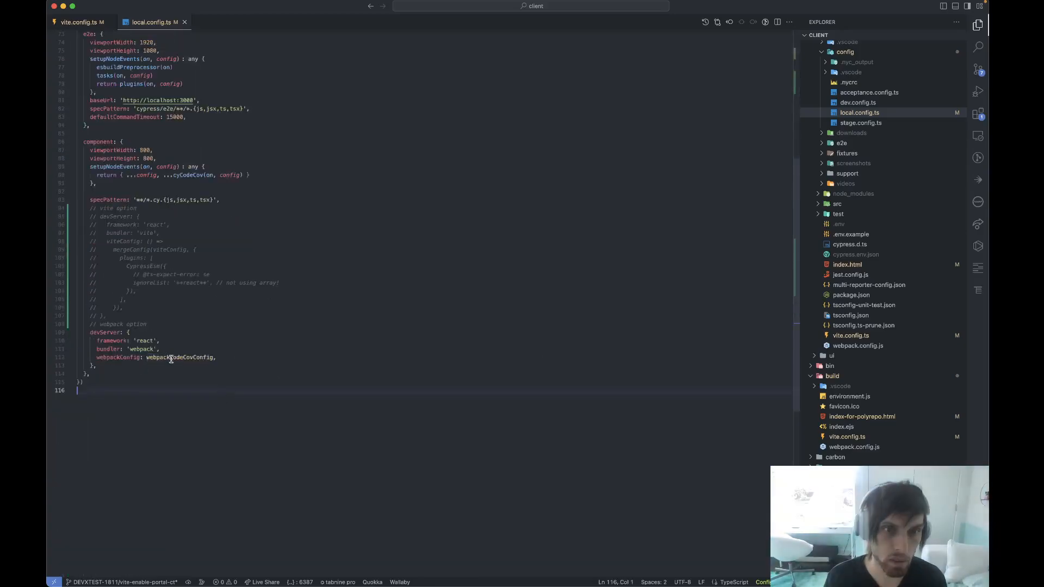
double_click(179, 358)
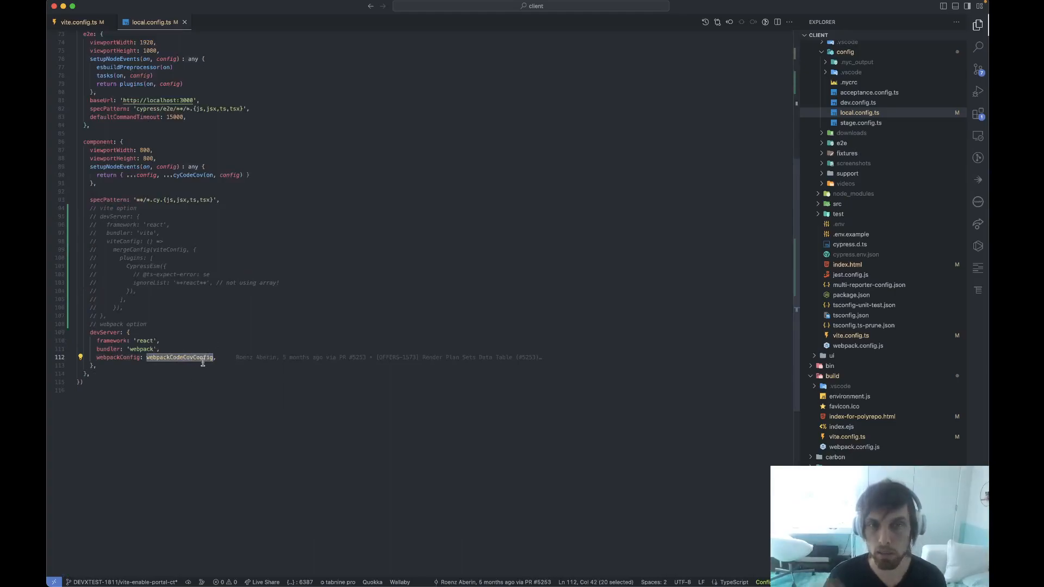
scroll("up", 3)
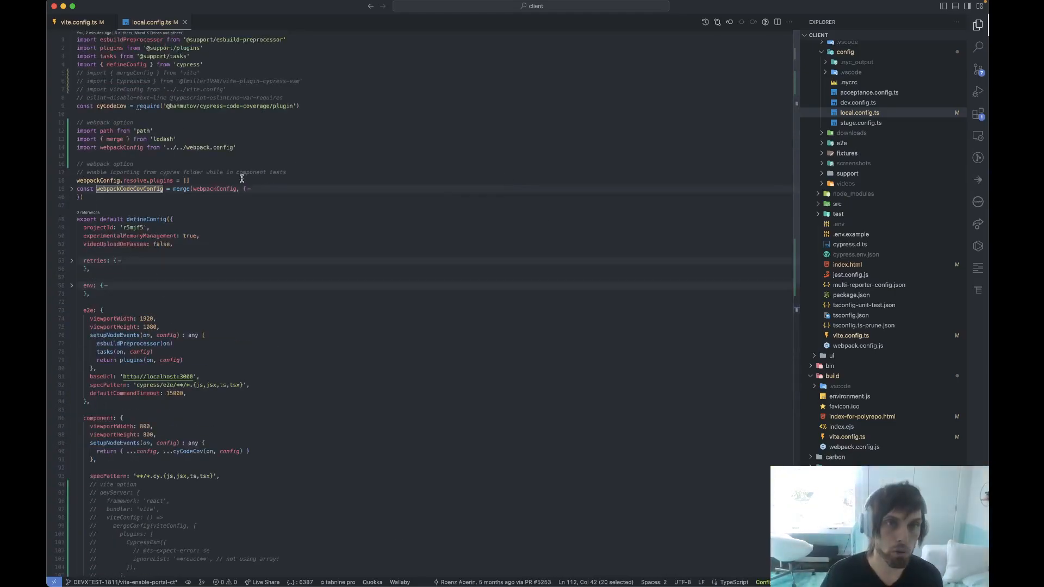
scroll("down", 3)
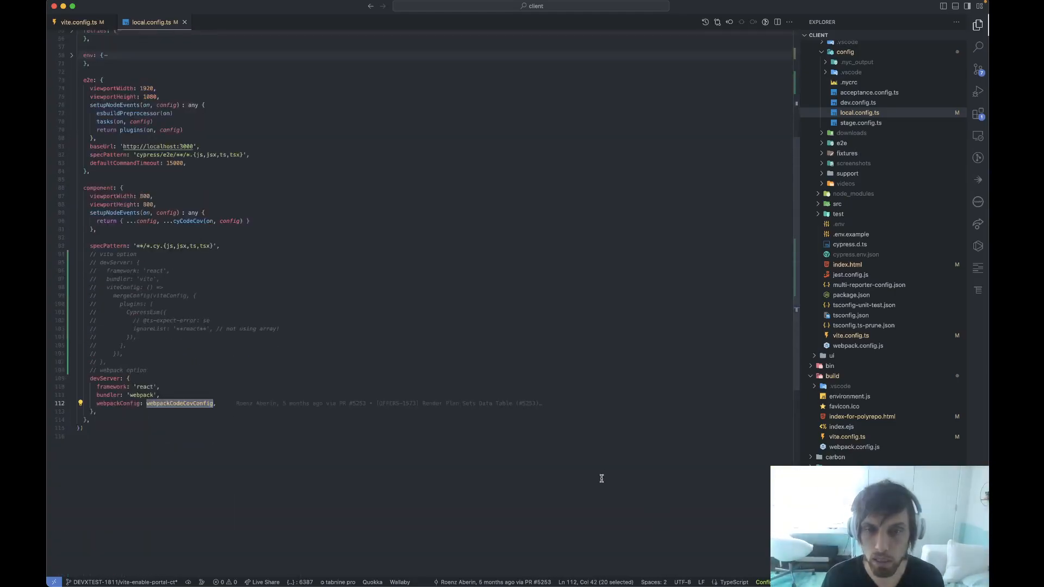
mouse_move(675, 567)
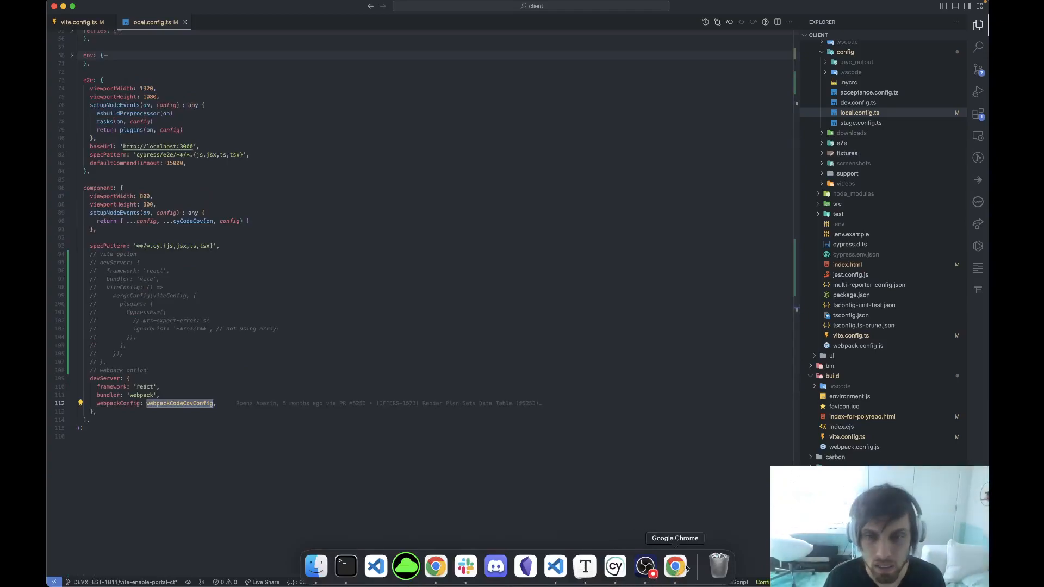
Return to the Cypress spec list in Chrome and launch role-switcher.cy.tsx
left_click(674, 567)
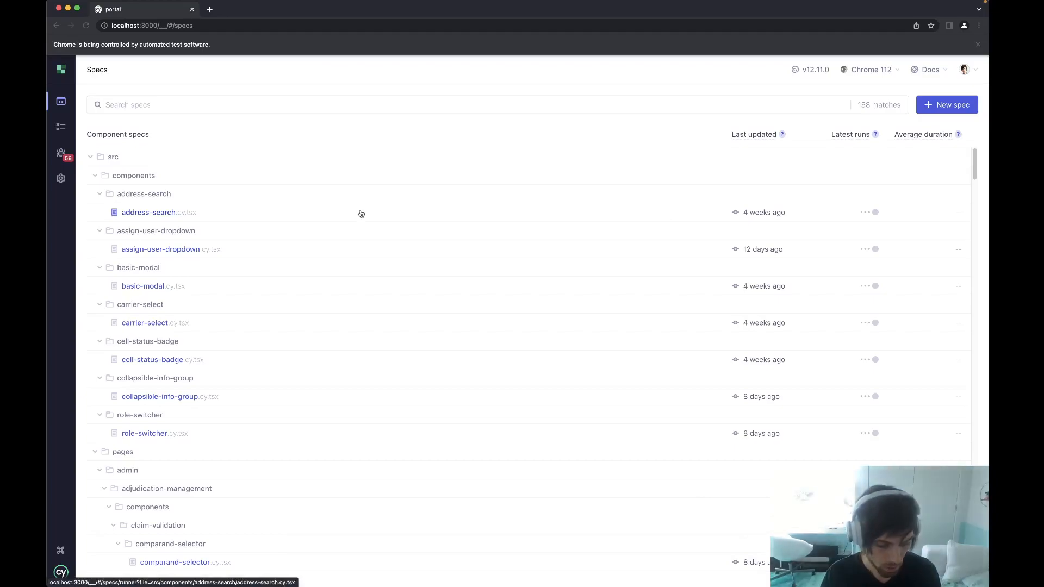
mouse_move(276, 238)
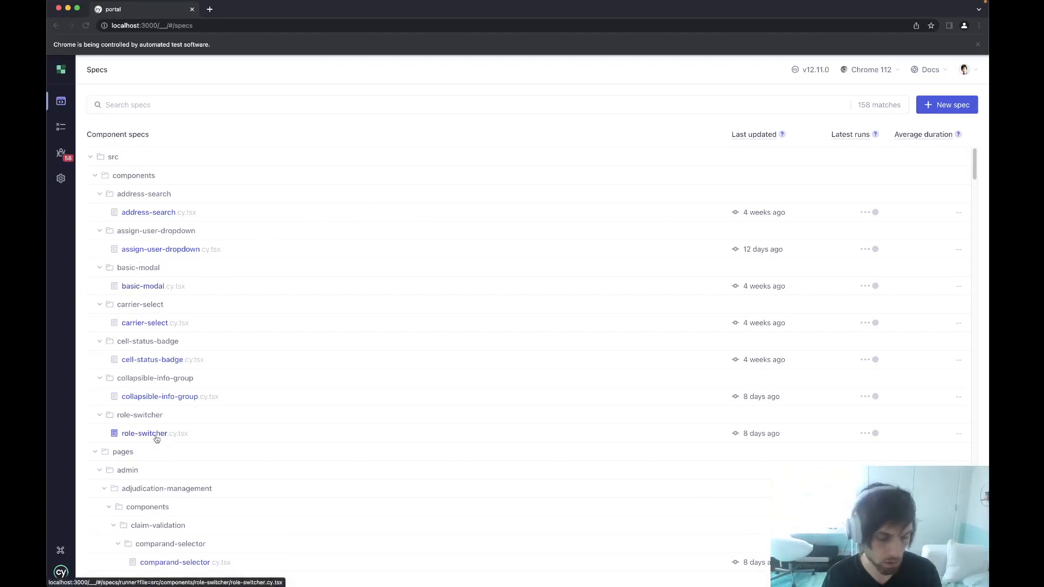
left_click(144, 434)
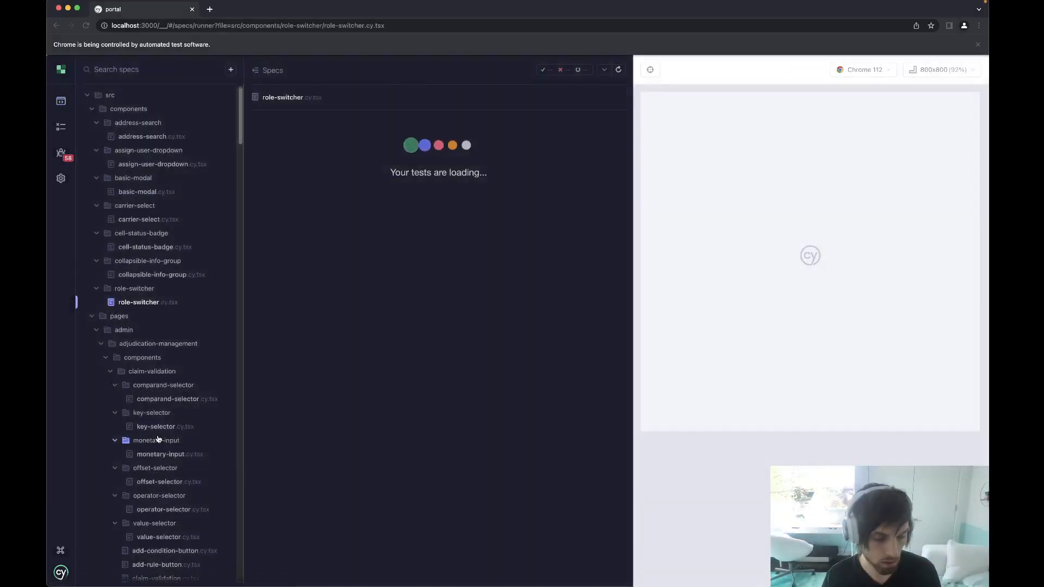
mouse_move(156, 440)
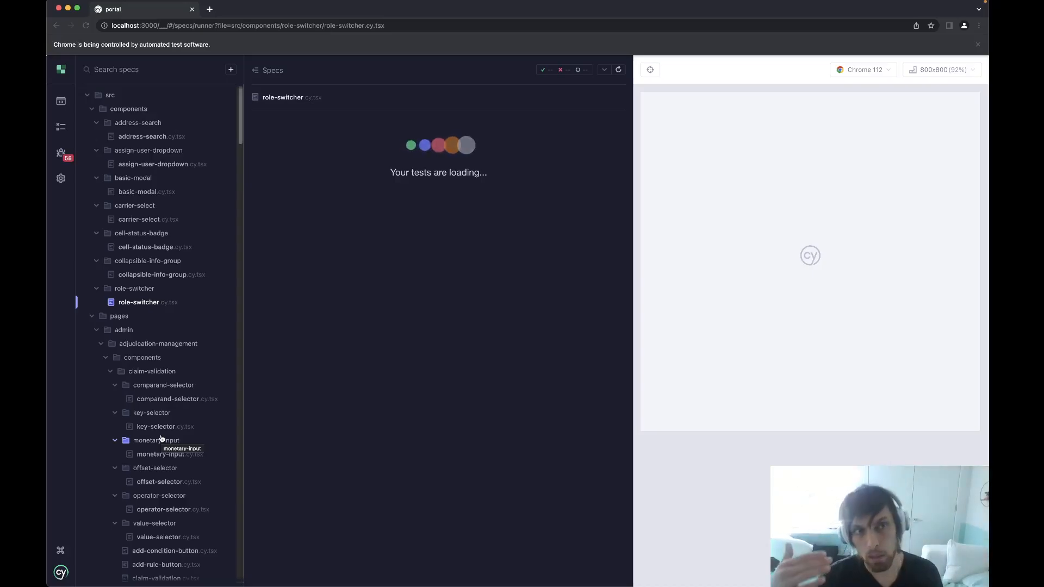
Scroll down the spec sidebar while role-switcher.cy.tsx is still loading
scroll("down", 3)
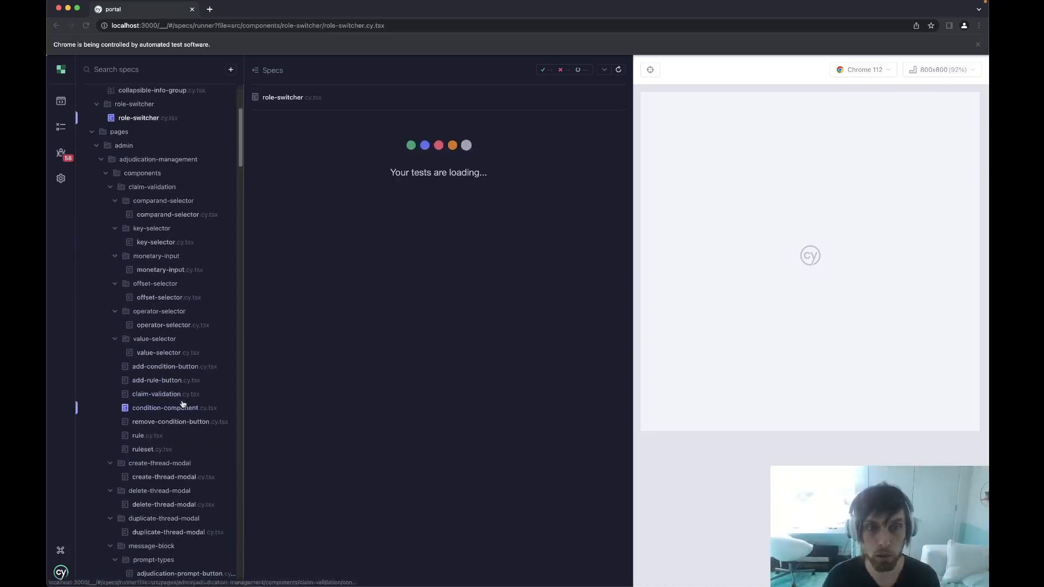
scroll("down", 3)
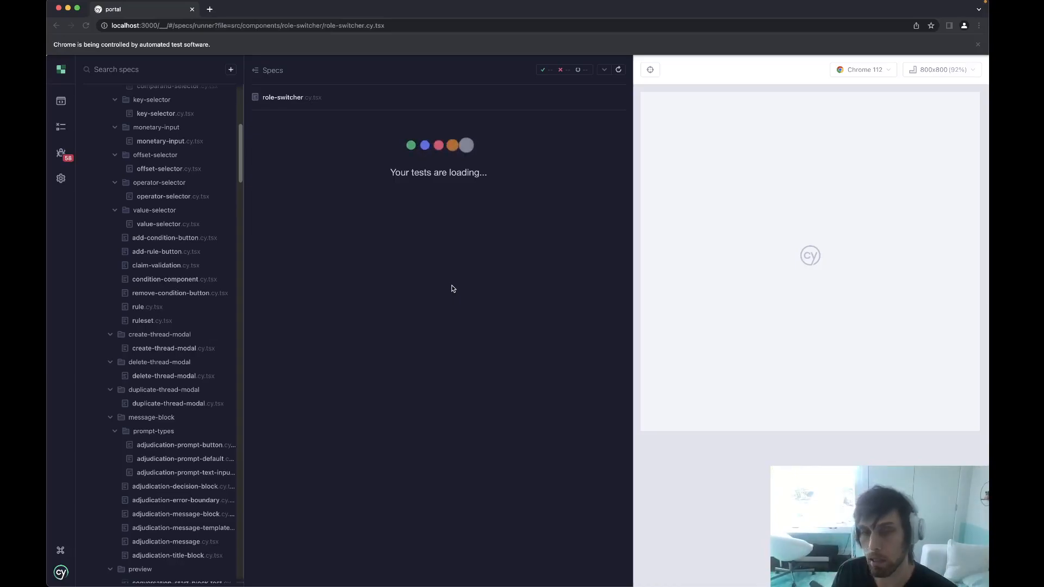
mouse_move(371, 218)
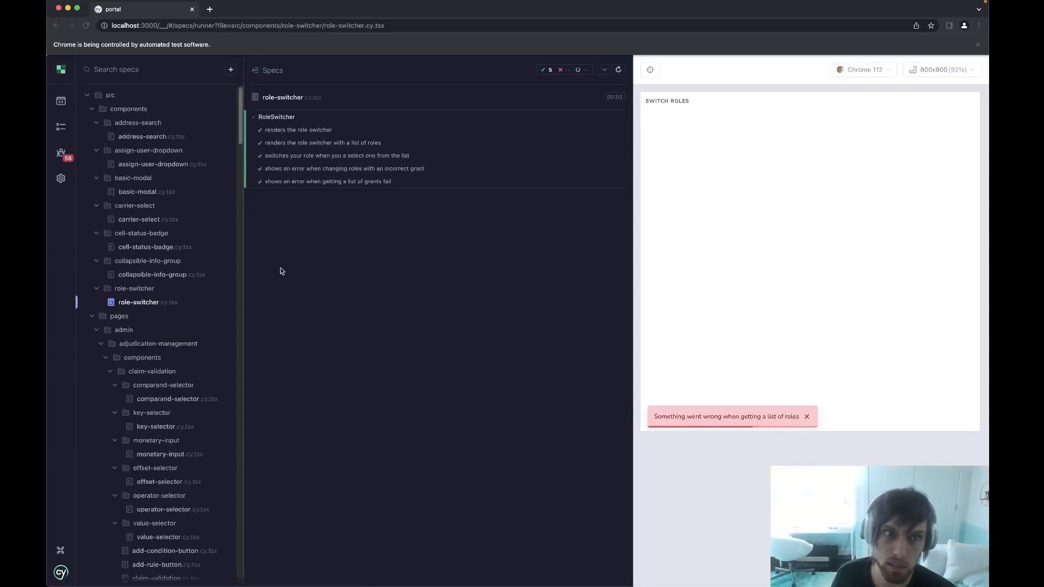
Run collapsible-info-group.cy.tsx, then comparand-selector.cy.tsx
left_click(152, 275)
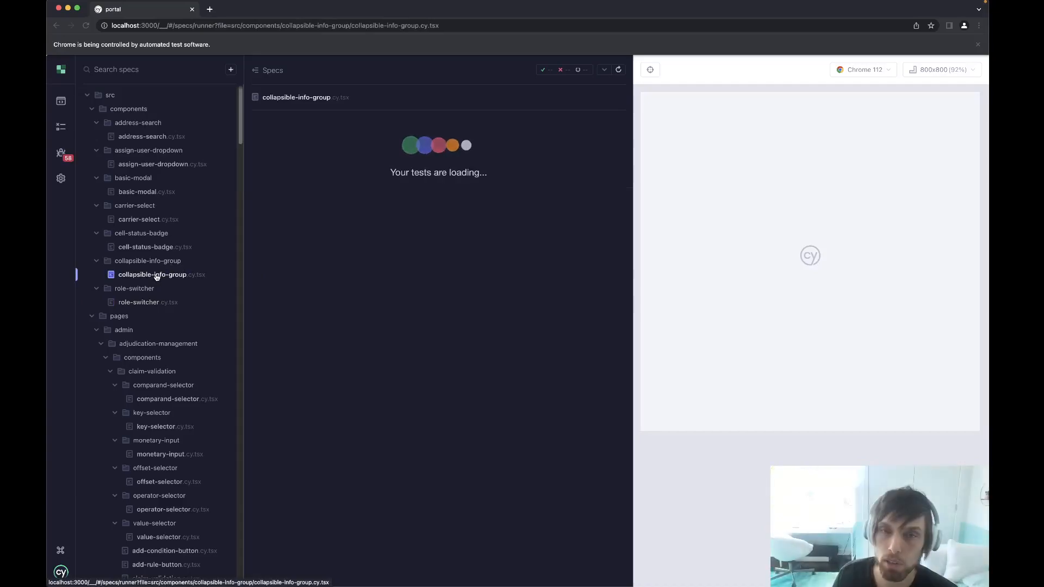
mouse_move(152, 274)
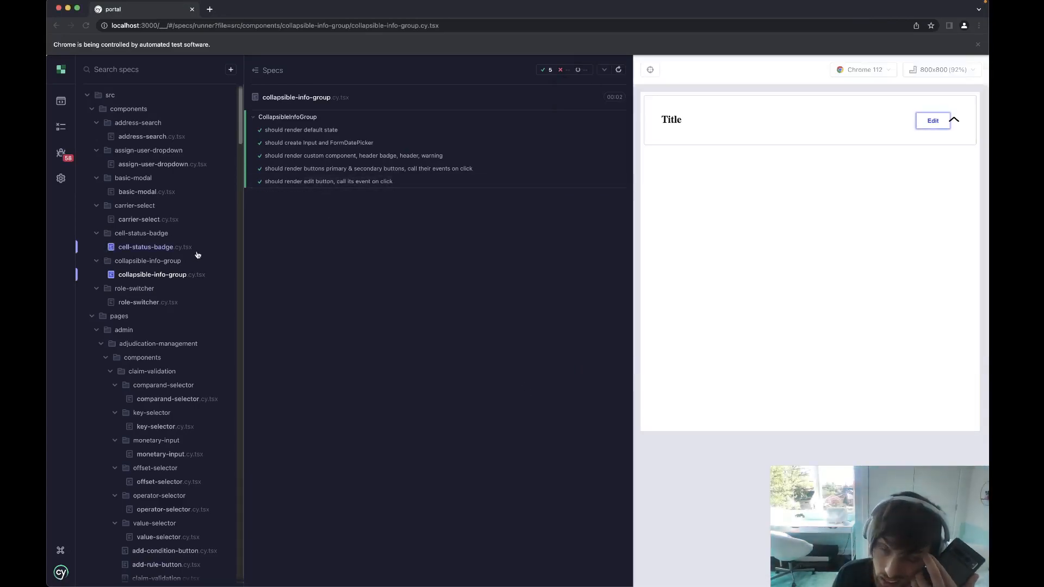
mouse_move(147, 302)
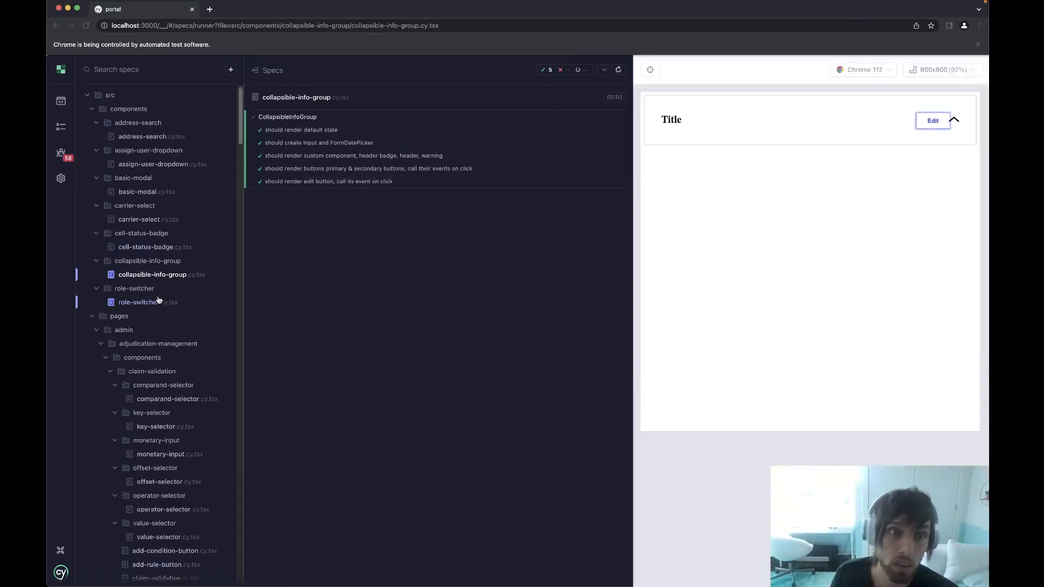
left_click(168, 398)
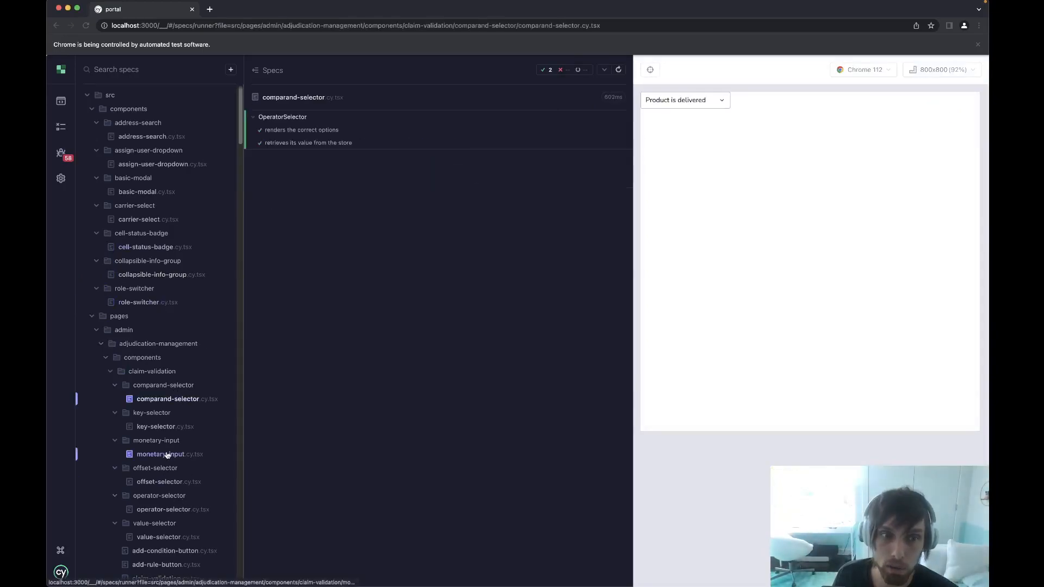
Run the monetary-input (2), offset-selector (6) and operator-selector (2) specs
left_click(169, 454)
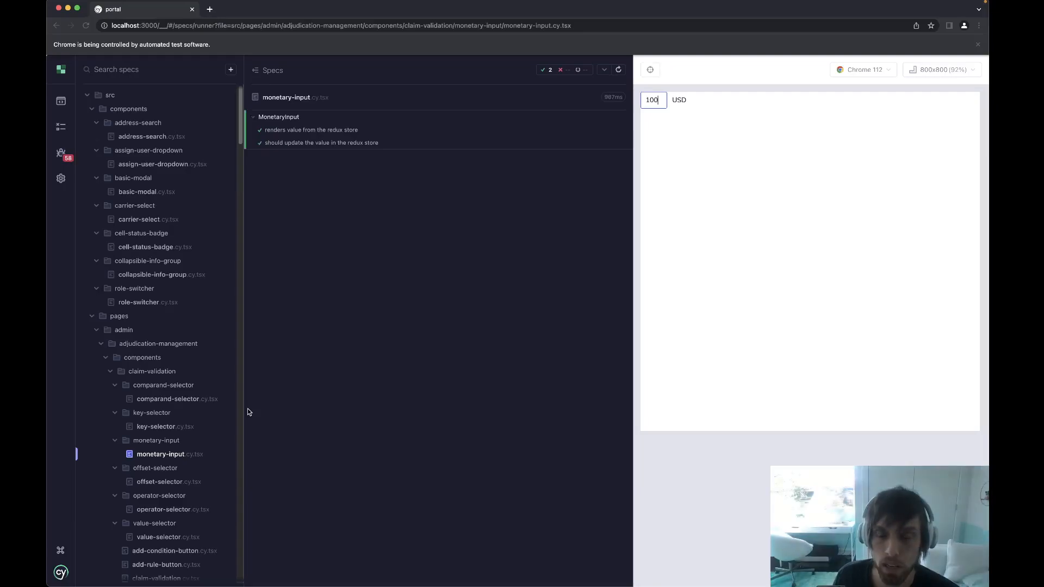
mouse_move(241, 442)
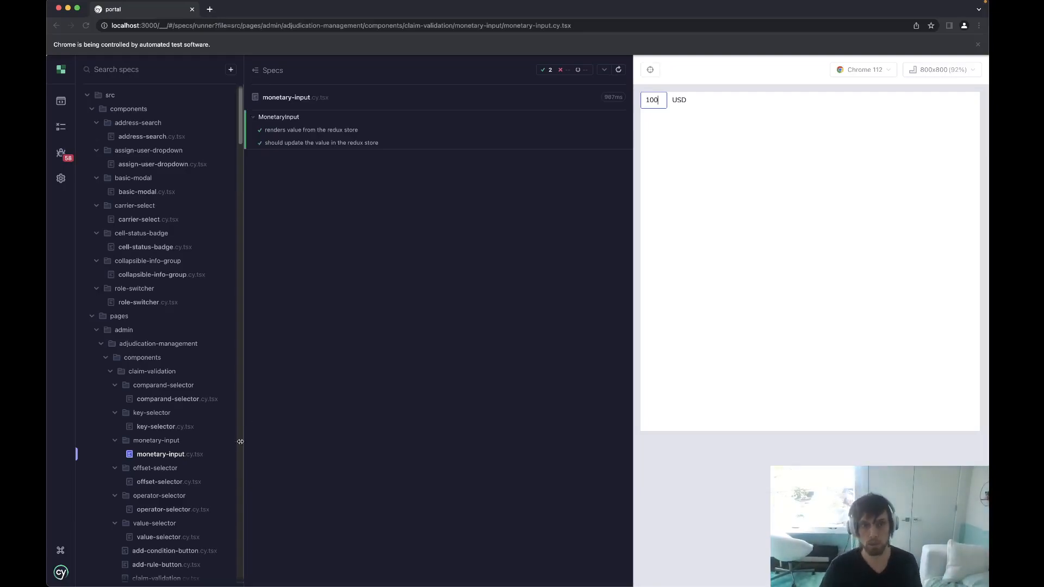
left_click(160, 482)
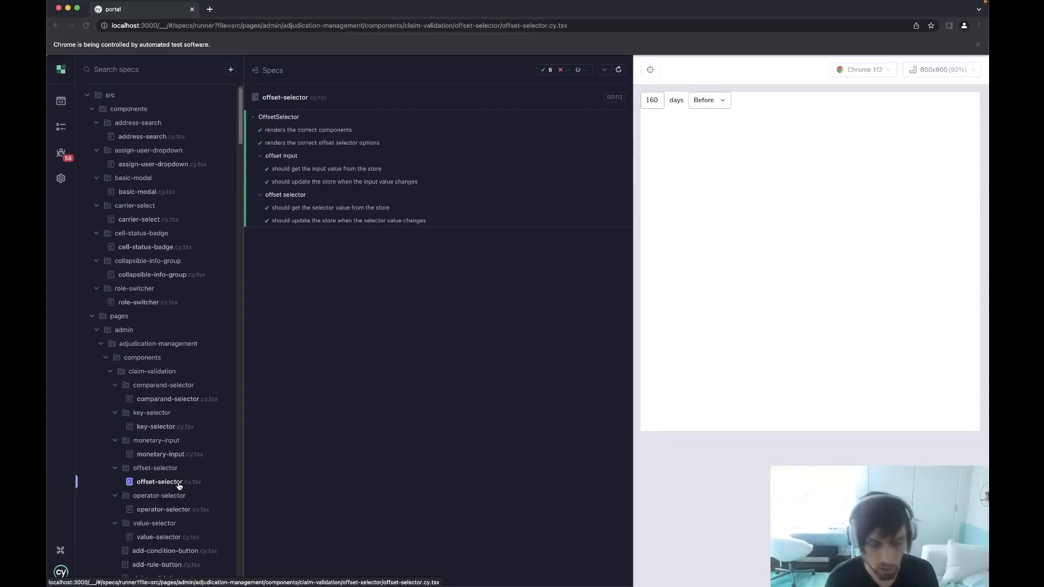
mouse_move(296, 369)
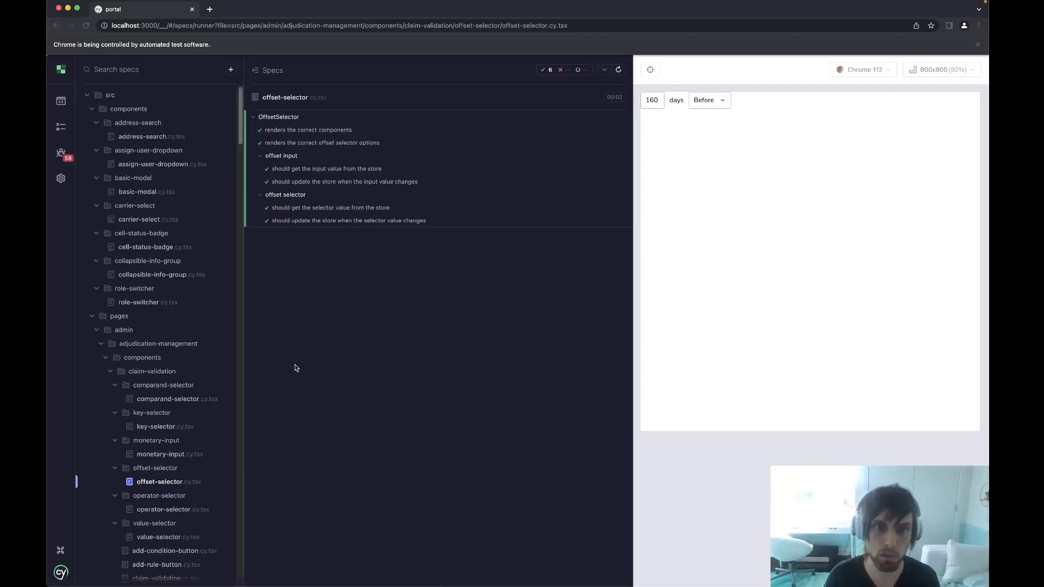
left_click(163, 510)
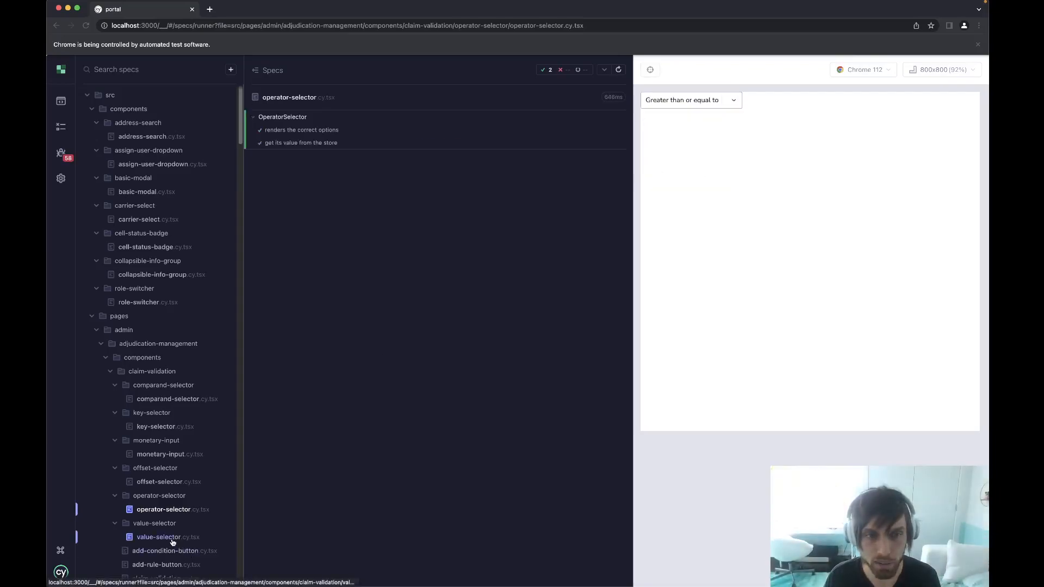
left_click(168, 537)
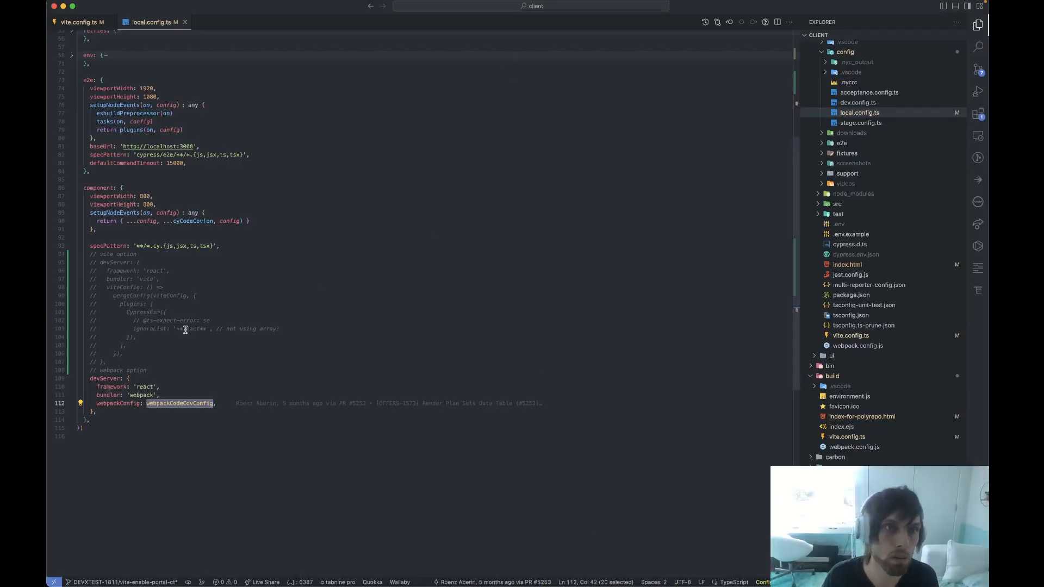
Uncomment the Vite imports and devServer block, and comment out the webpack option
scroll("up", 3)
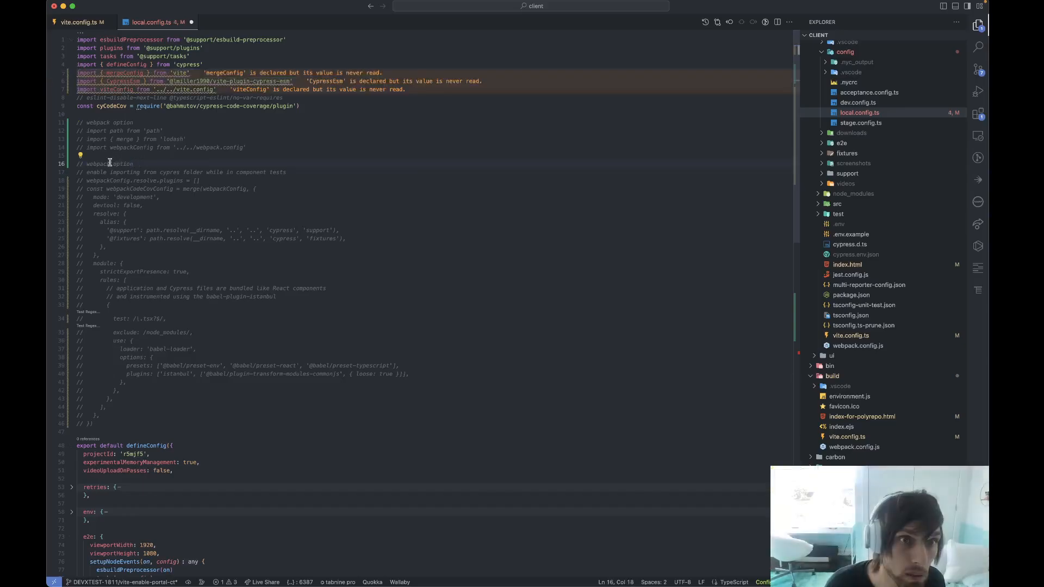
scroll("down", 3)
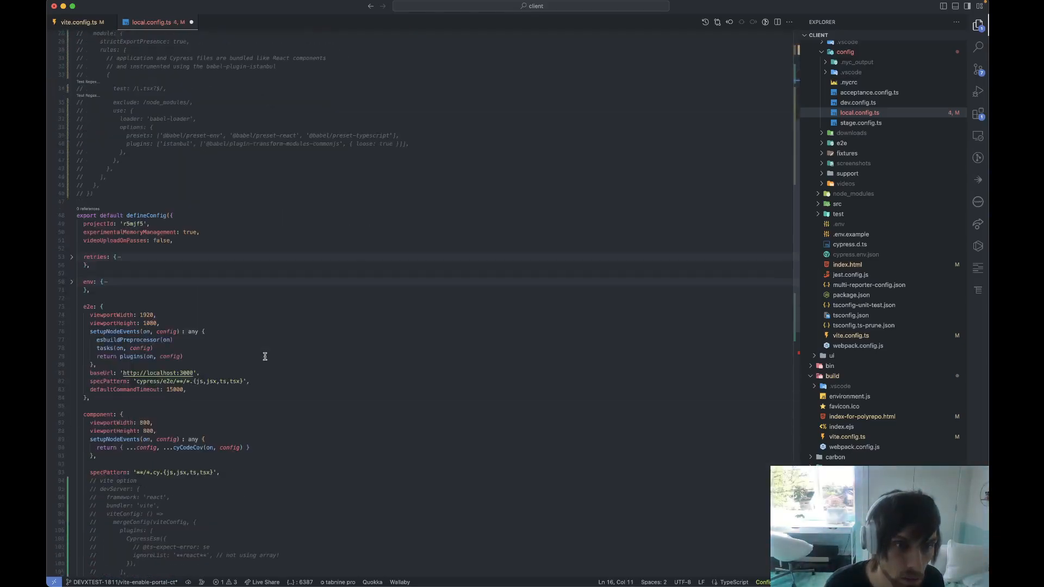
scroll("down", 3)
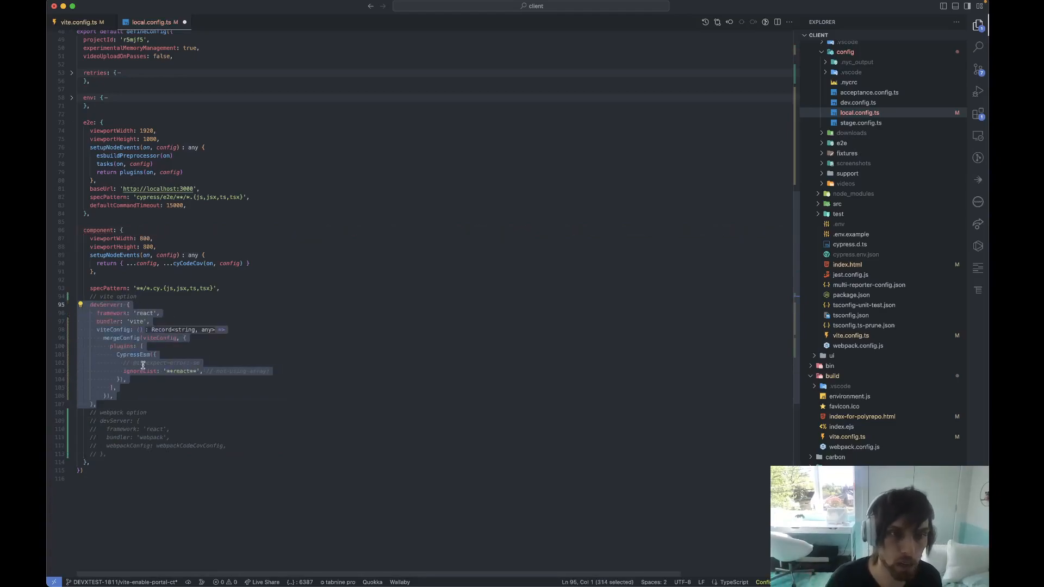
Save local.config.ts and review the viteConfig setting and 'vite' bundler value
left_click(356, 405)
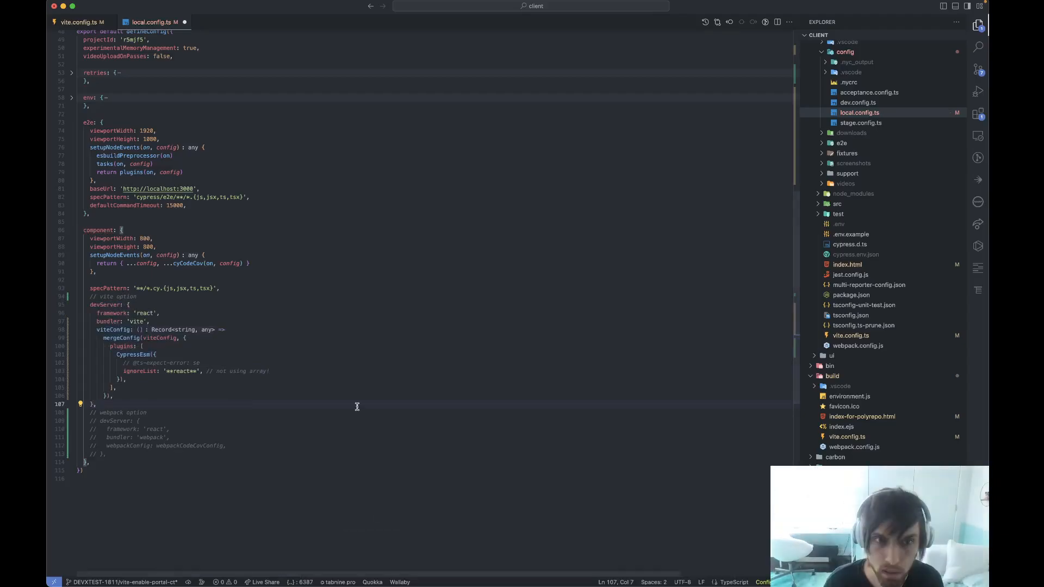
scroll("up", 3)
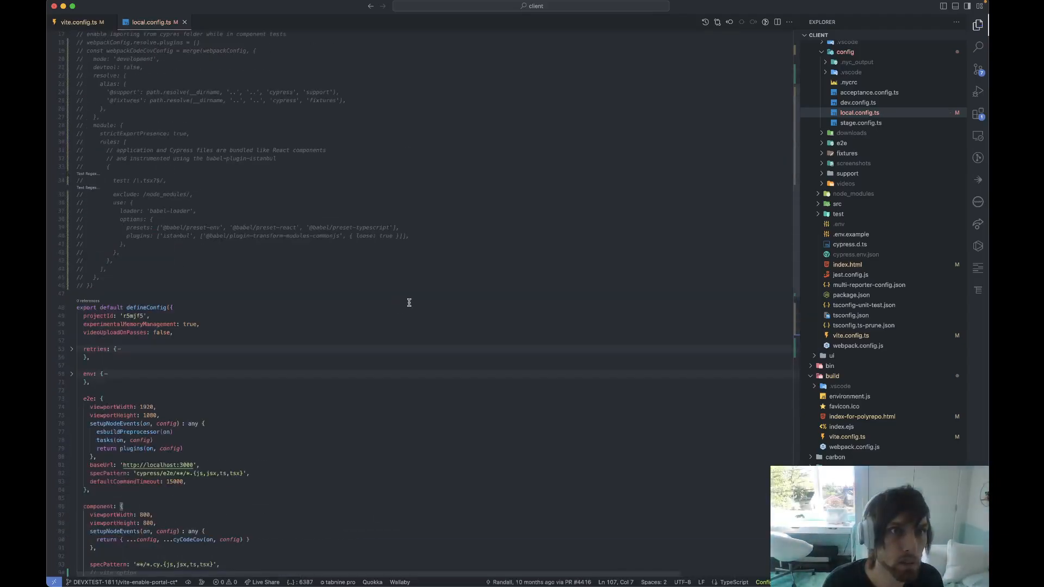
mouse_move(288, 303)
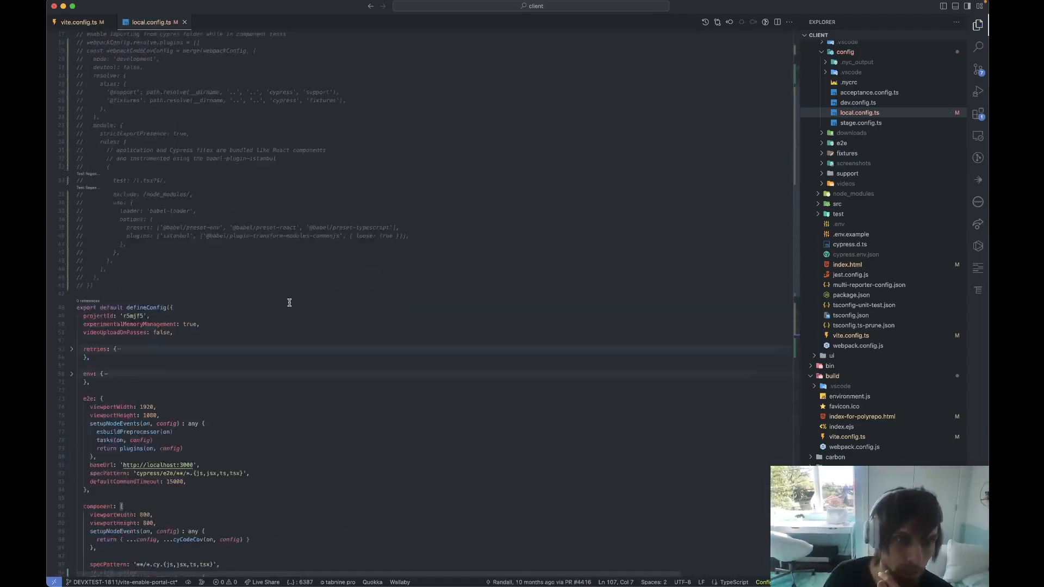
scroll("up", 3)
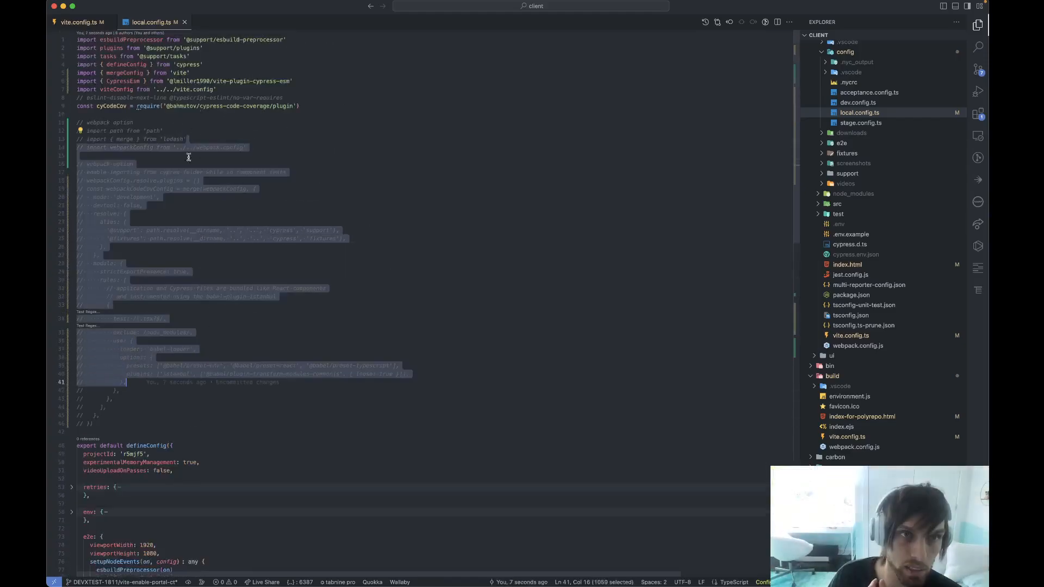
scroll("down", 3)
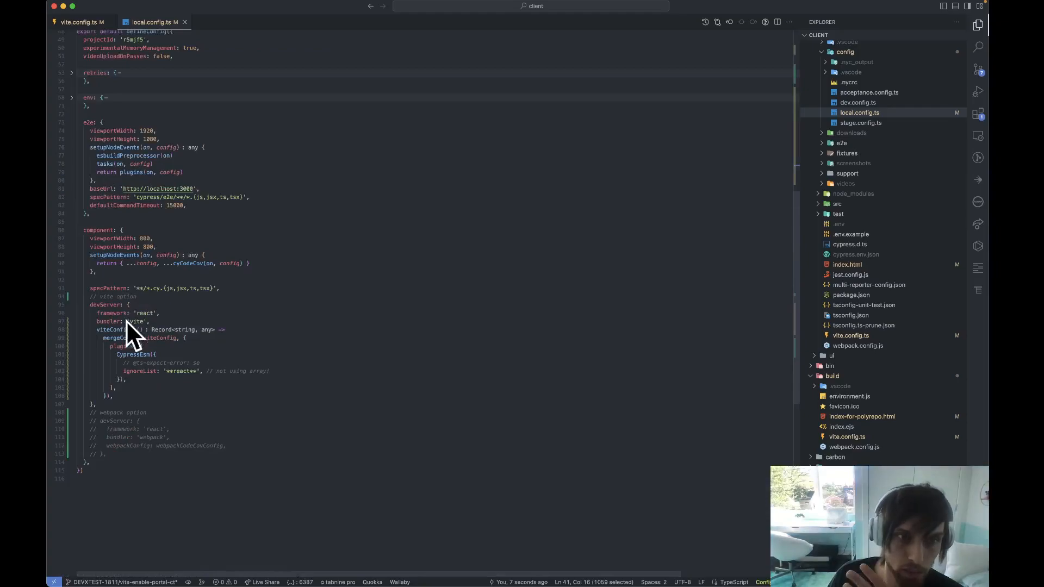
double_click(113, 329)
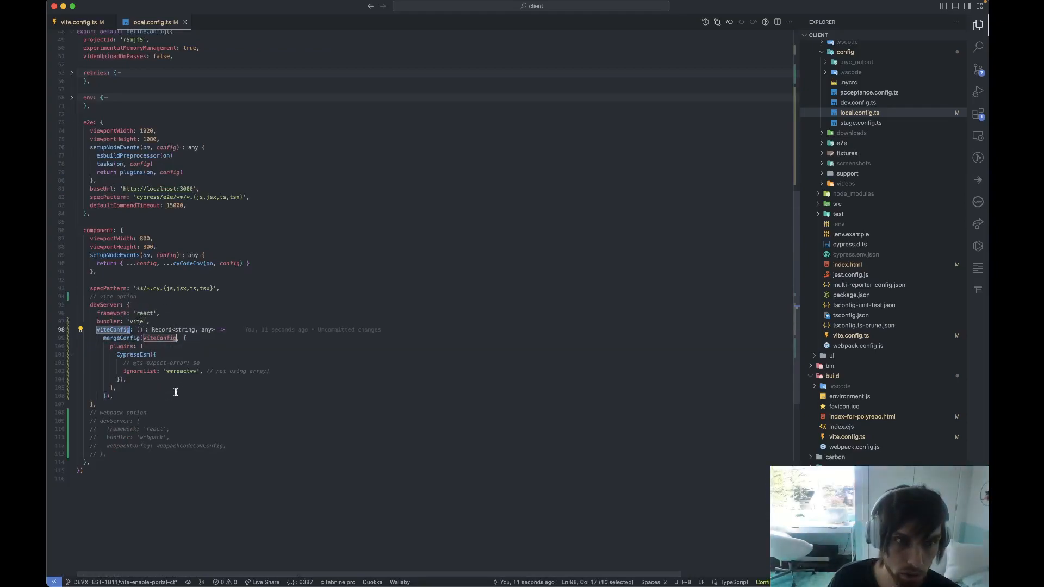
double_click(112, 321)
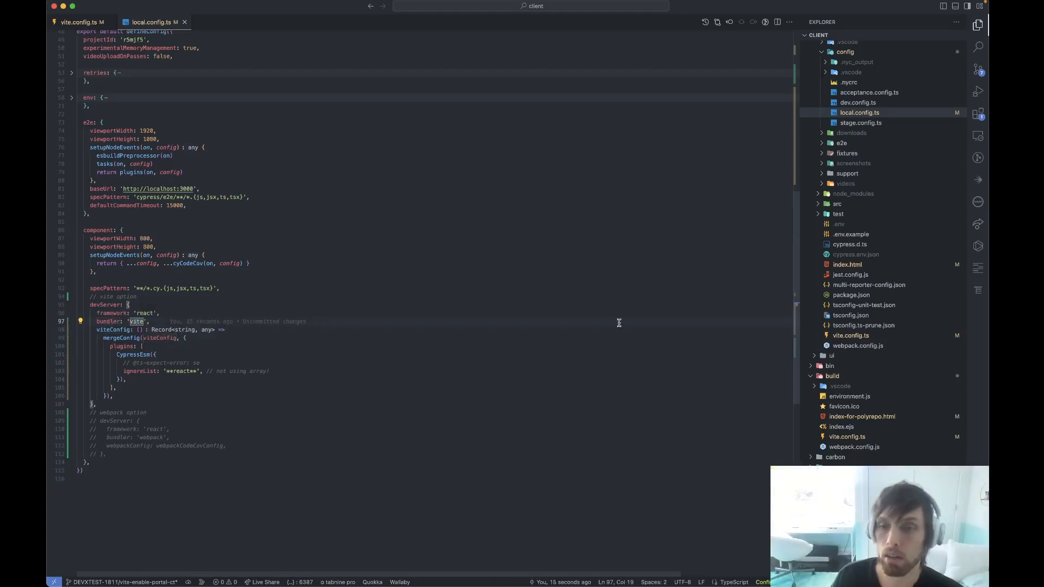
mouse_move(917, 235)
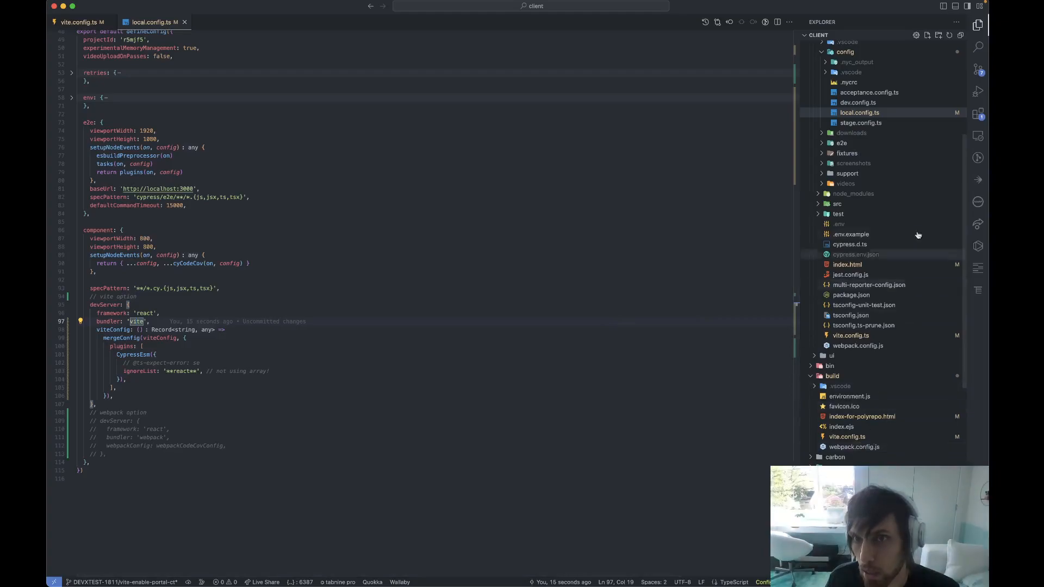
mouse_move(900, 183)
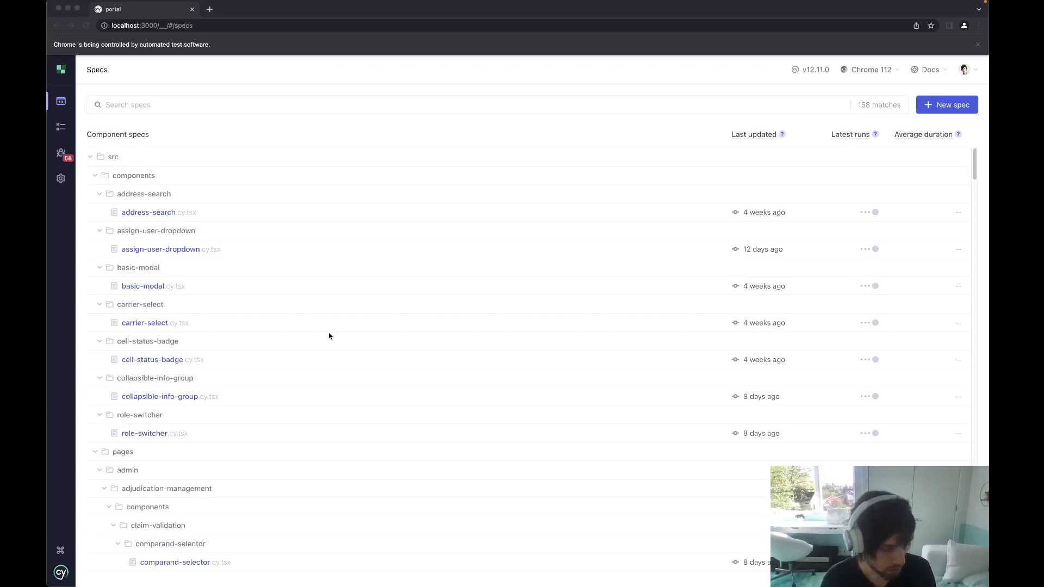
mouse_move(233, 361)
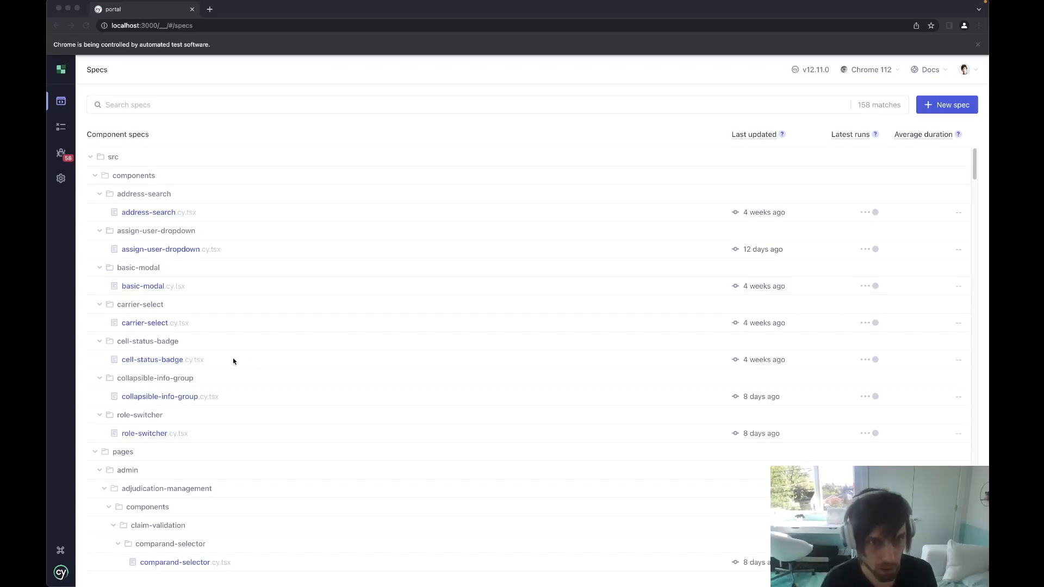
mouse_move(160, 433)
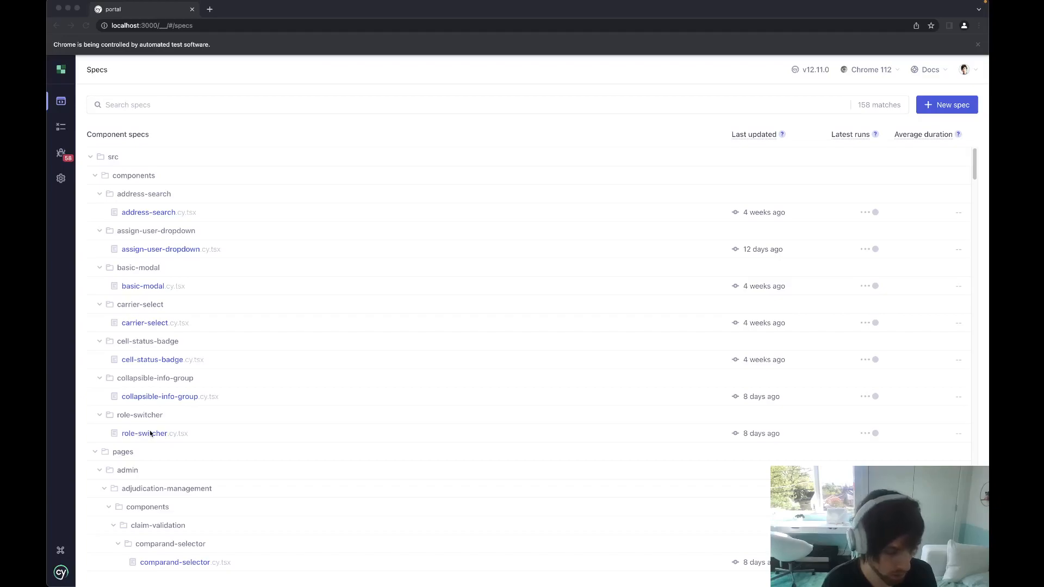
Rerun role-switcher.cy.tsx under Vite, with all five tests passing
left_click(154, 434)
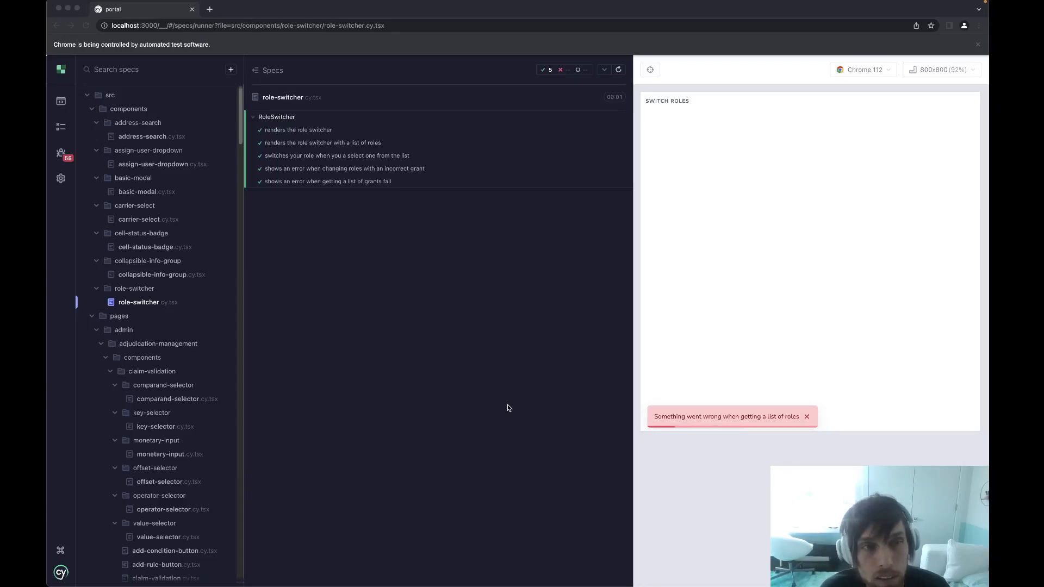
left_click(807, 416)
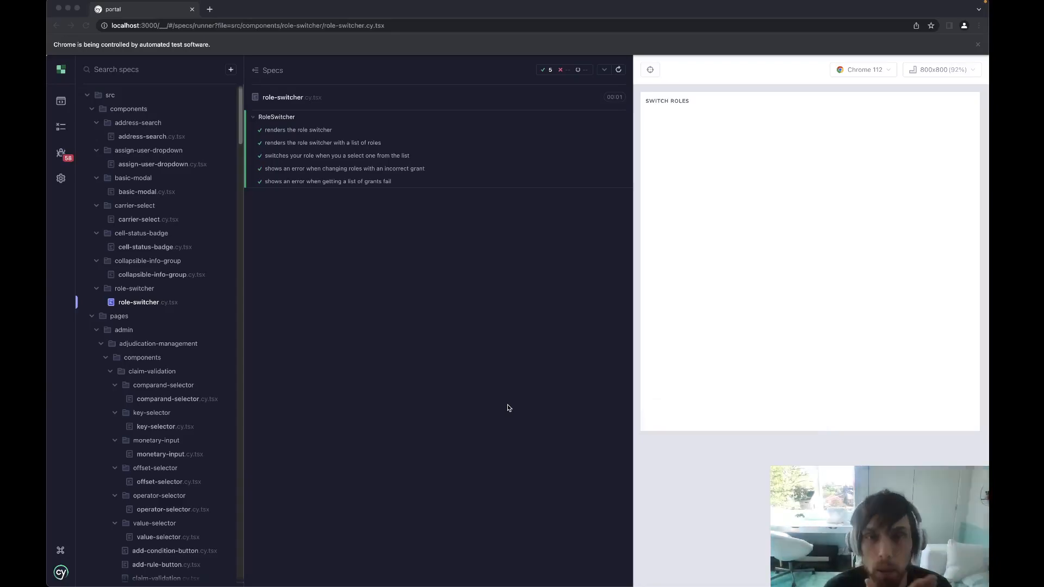
mouse_move(160, 275)
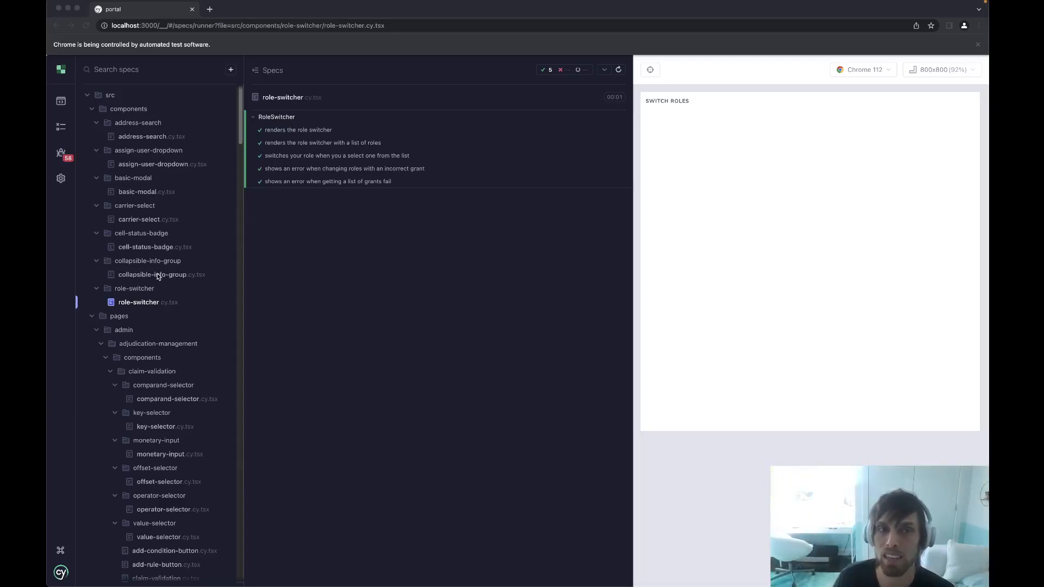
Run collapsible-info-group, cell-status-badge and operator-selector specs; the first two hit a BadgeDescriptions error
left_click(152, 274)
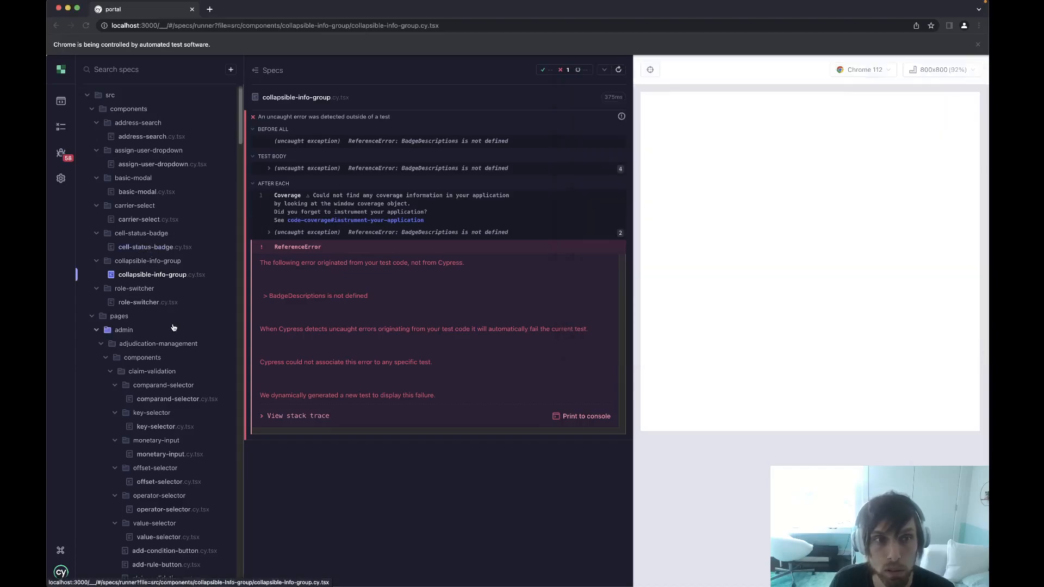
left_click(146, 247)
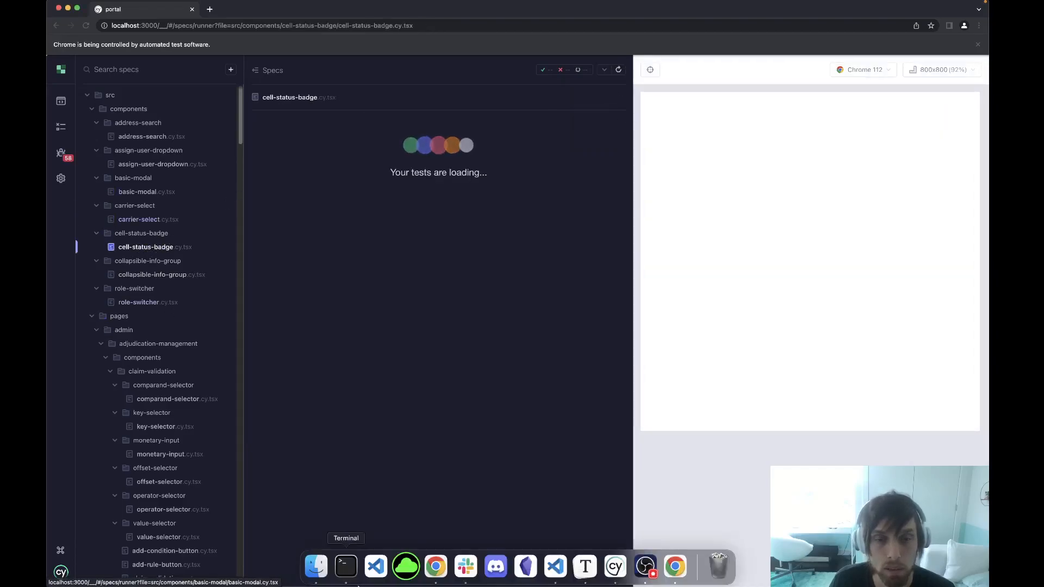
left_click(345, 566)
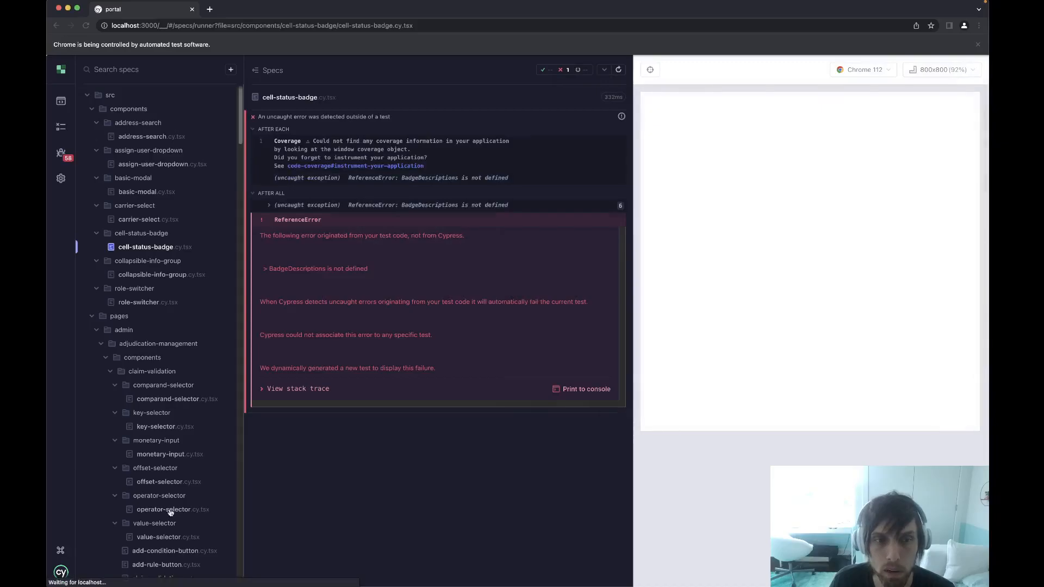
left_click(171, 510)
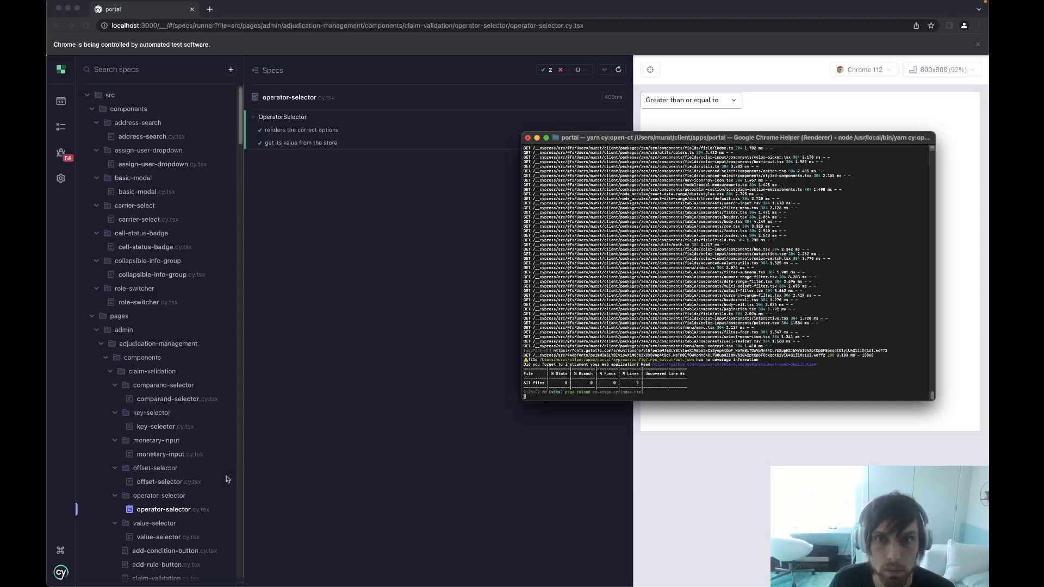
Run the add-condition-button, add-rule-button, claim-validation (2) and condition-component (7) specs
left_click(165, 550)
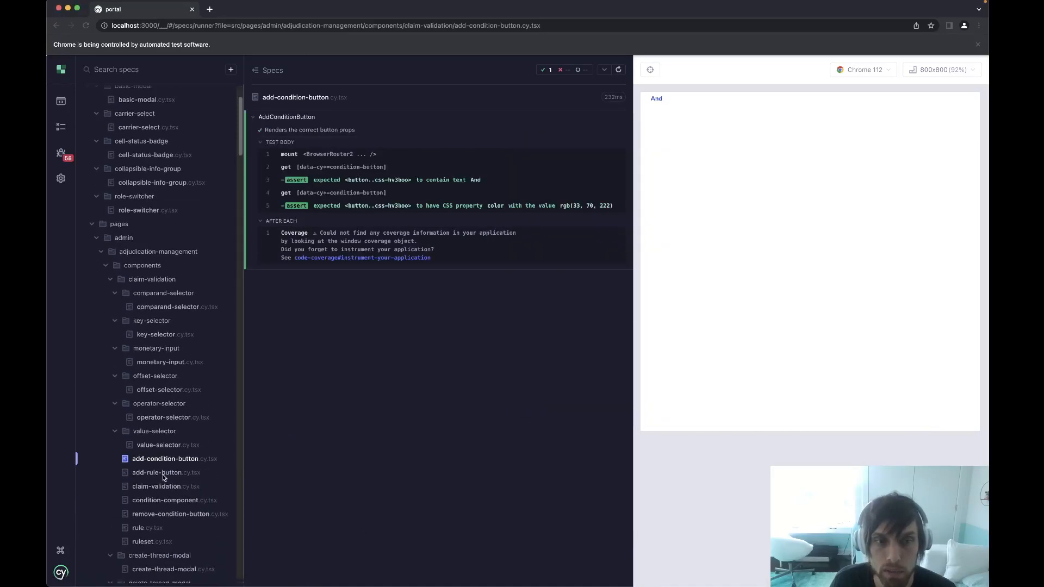
left_click(165, 472)
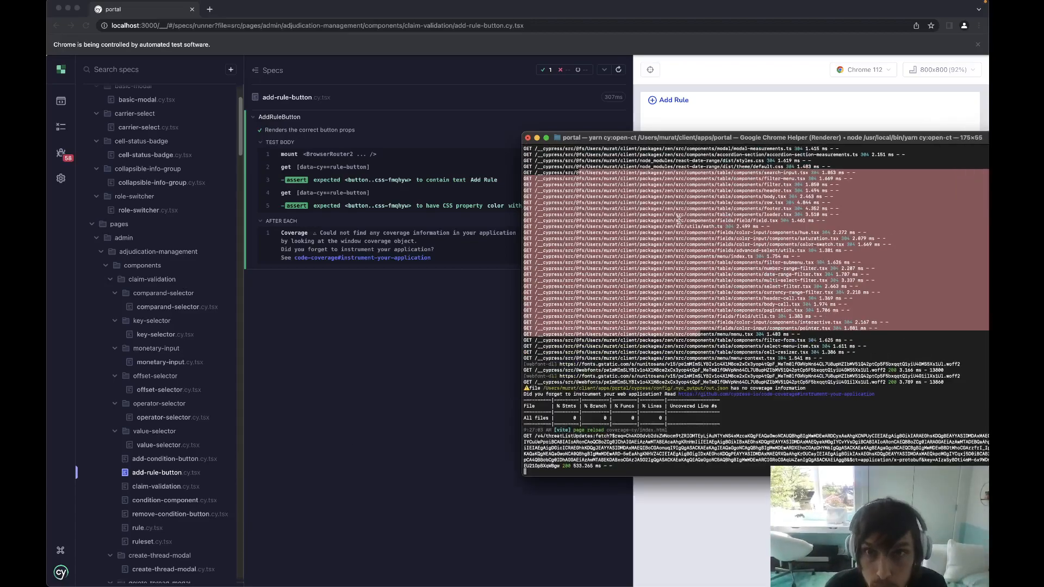
left_click(166, 486)
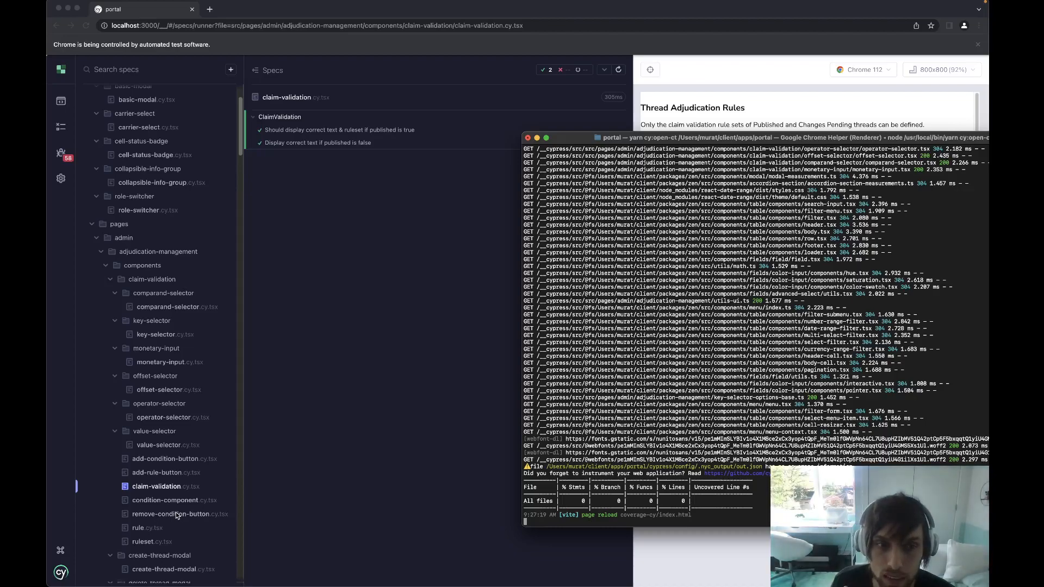
left_click(175, 500)
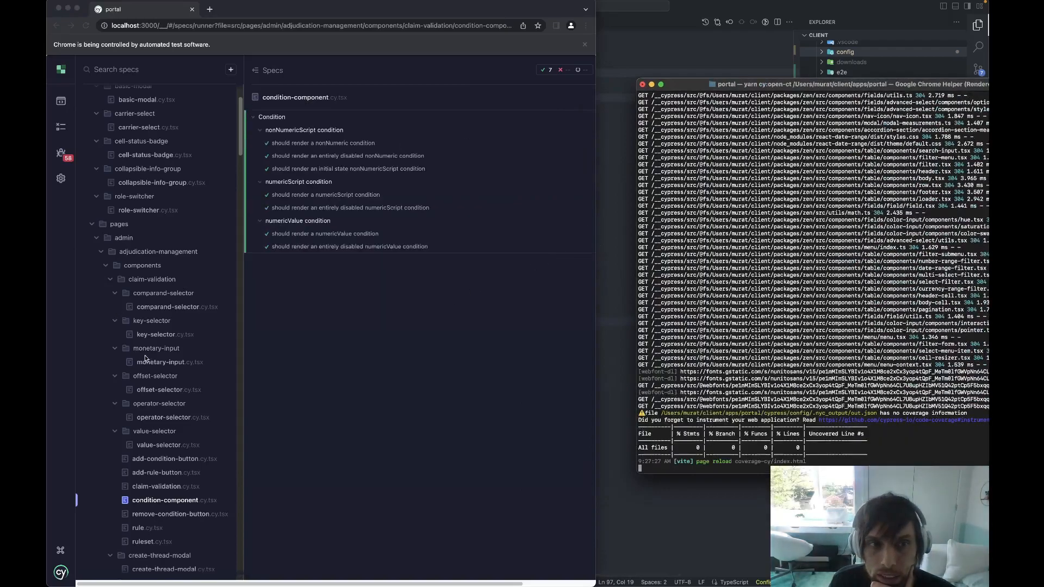
Run the message-block, message-template, message, thread-connector-dropdown and conversation-preview specs
scroll("down", 3)
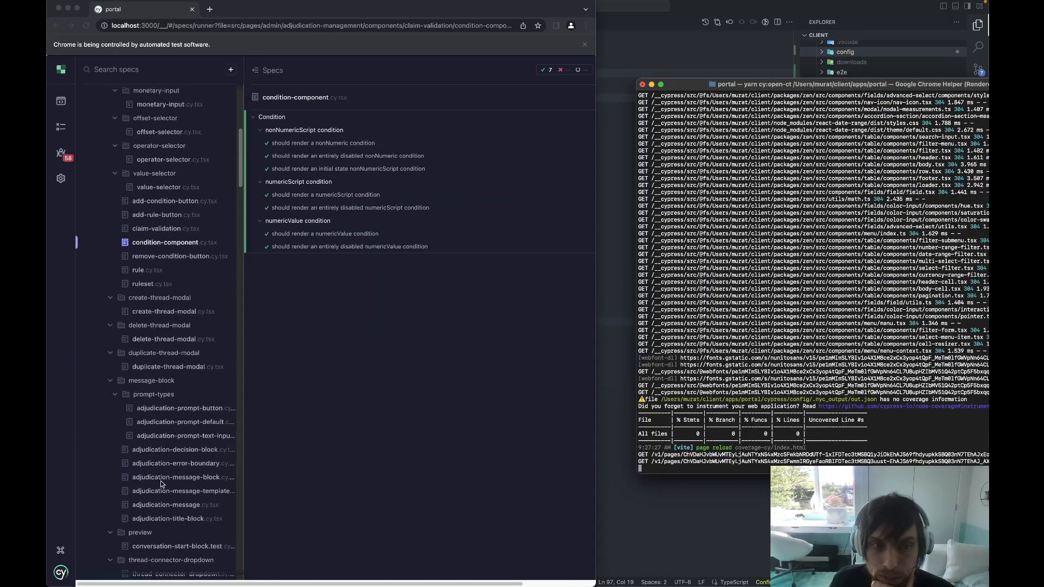
left_click(178, 477)
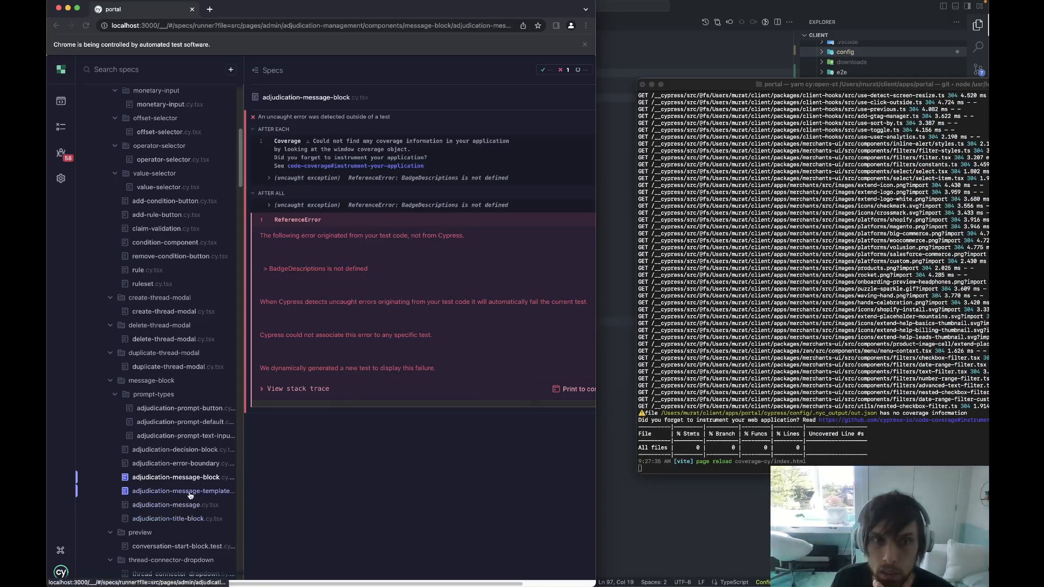
left_click(181, 491)
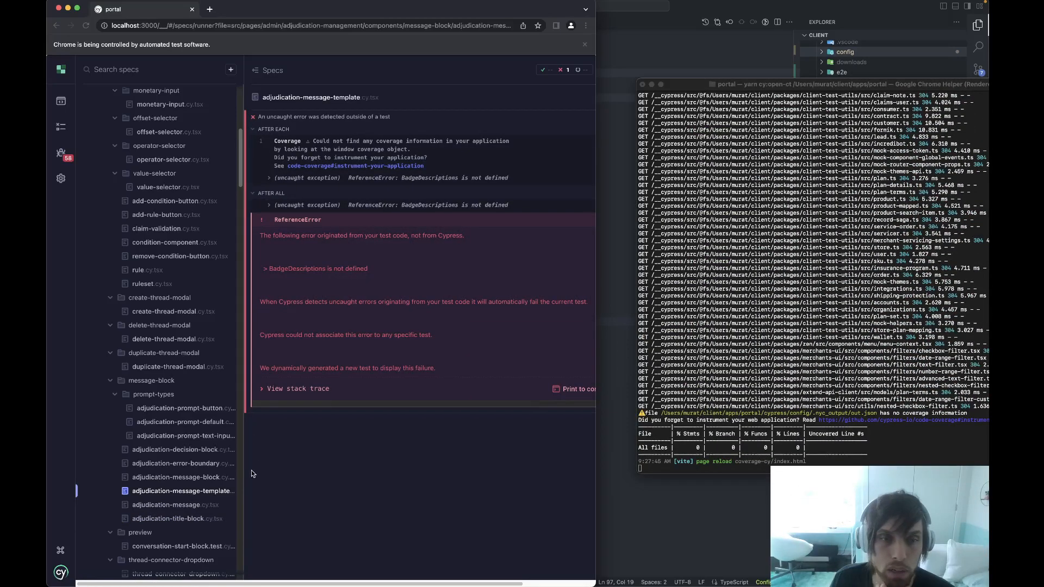
left_click(176, 505)
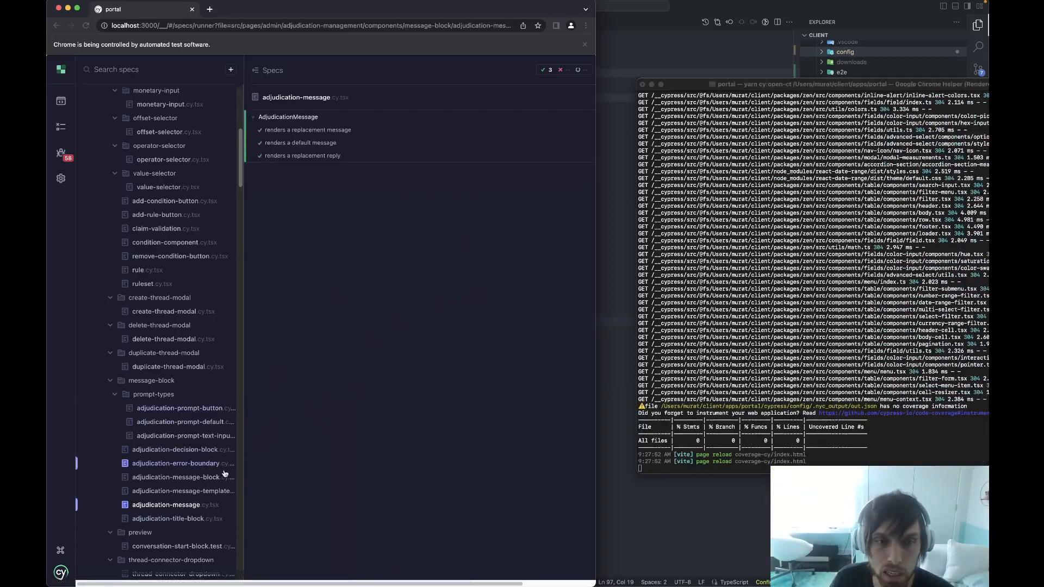
left_click(179, 463)
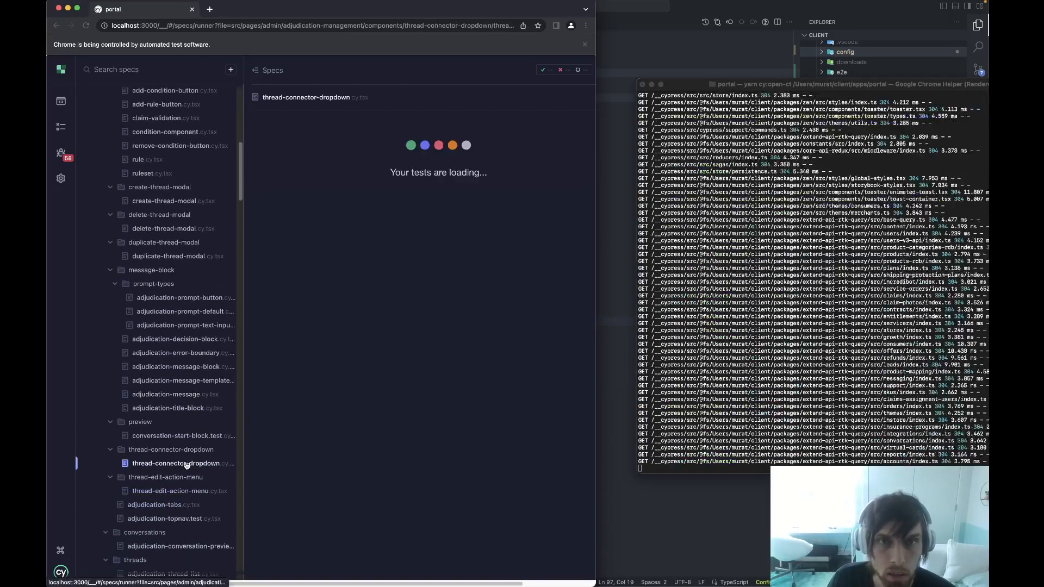
mouse_move(176, 464)
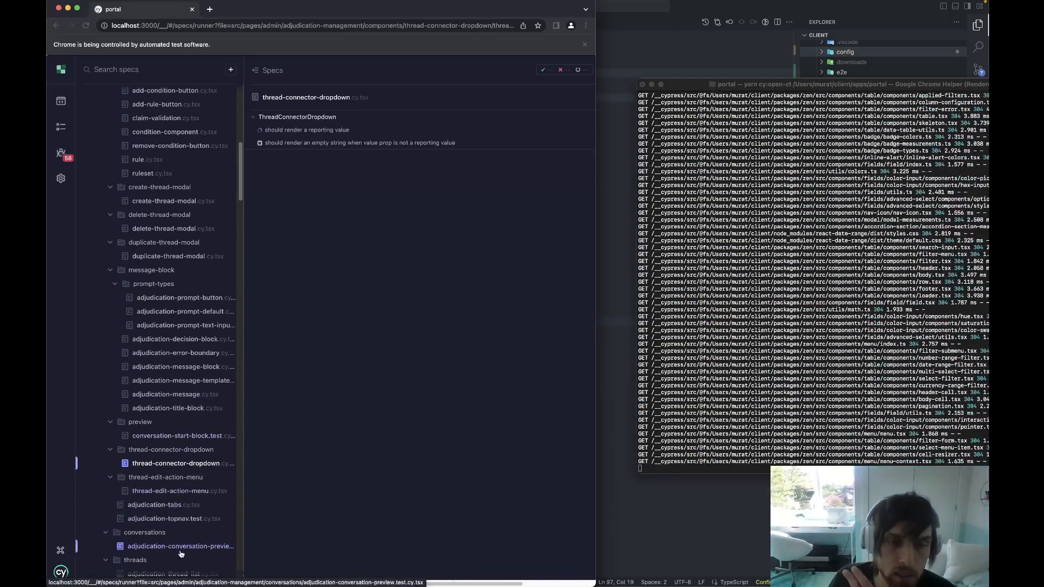
left_click(180, 546)
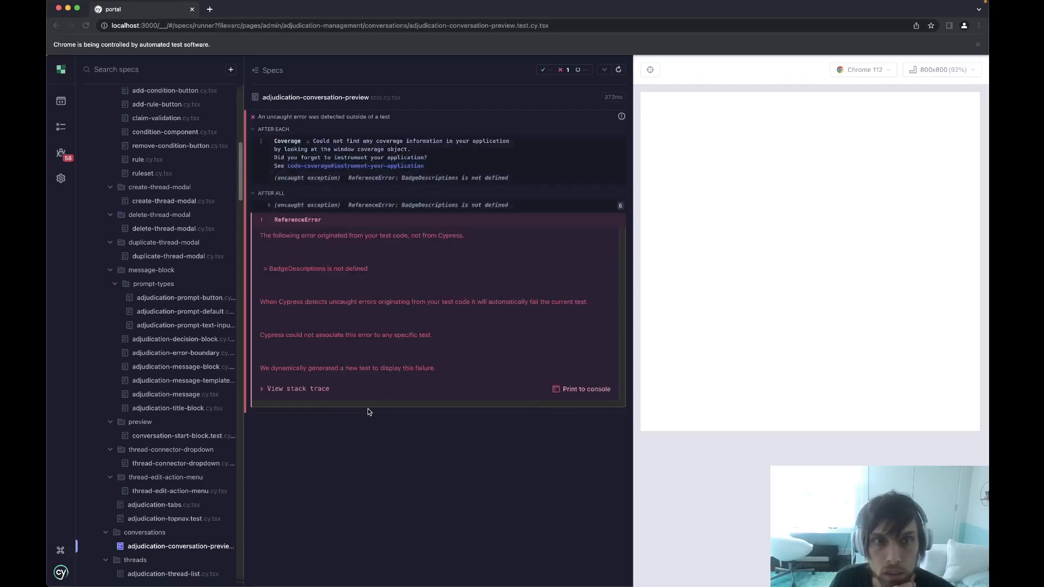
mouse_move(416, 233)
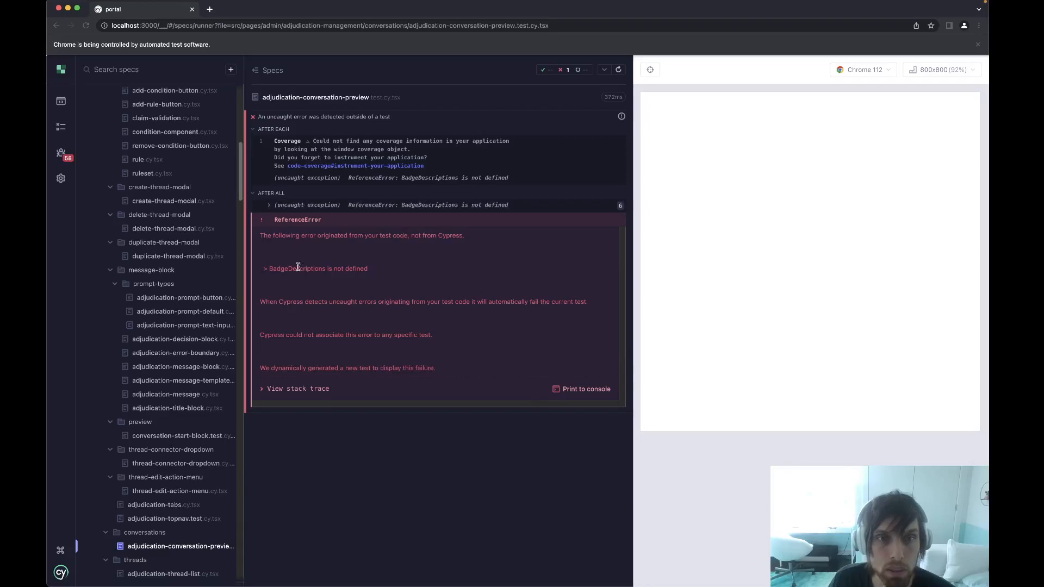
Select BadgeDescriptions in the error, then run thread-editor-bottomnav, topnav and category-mapper-table specs
double_click(297, 268)
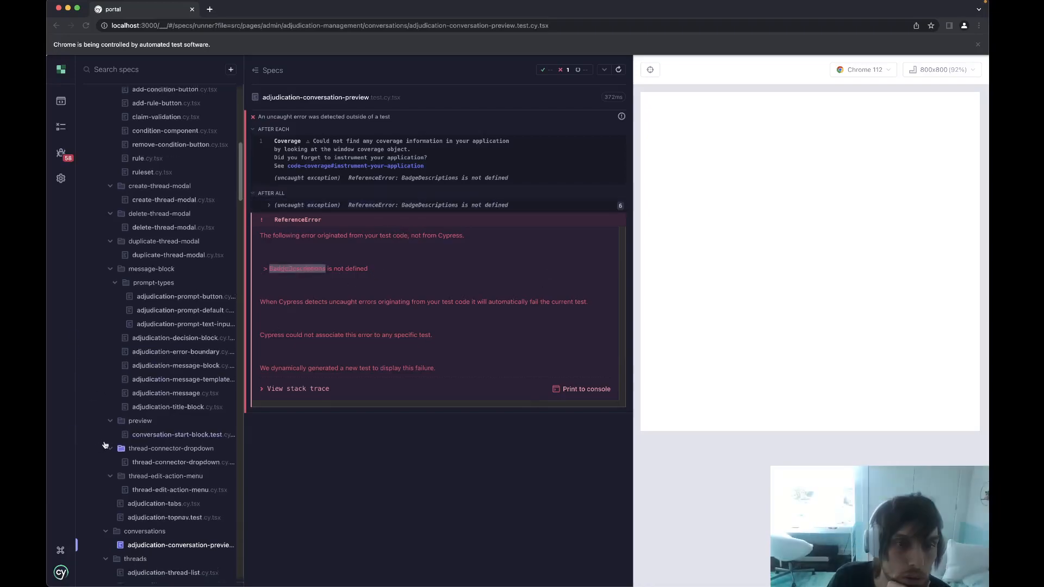
scroll("down", 3)
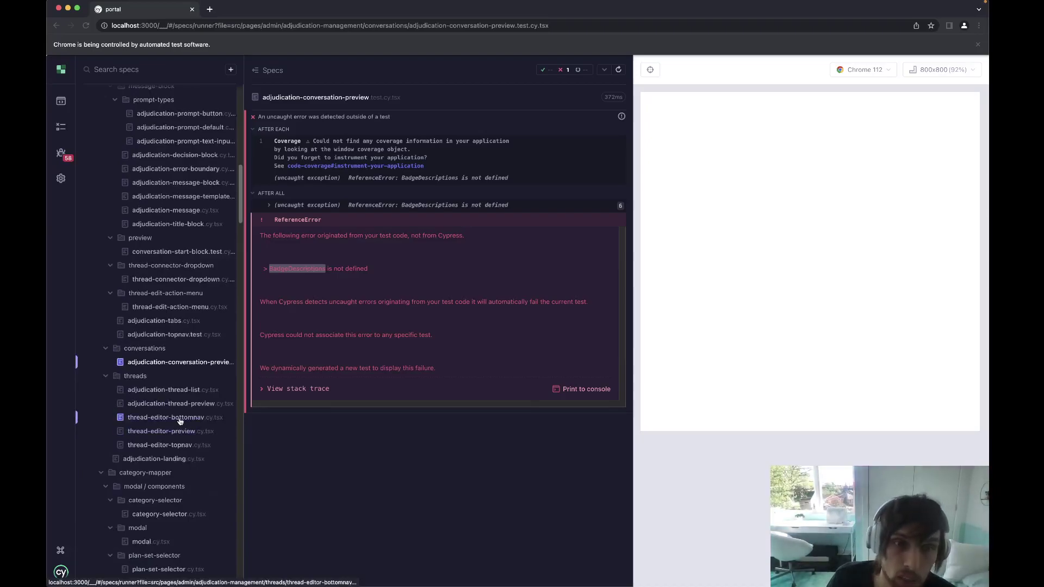
left_click(175, 418)
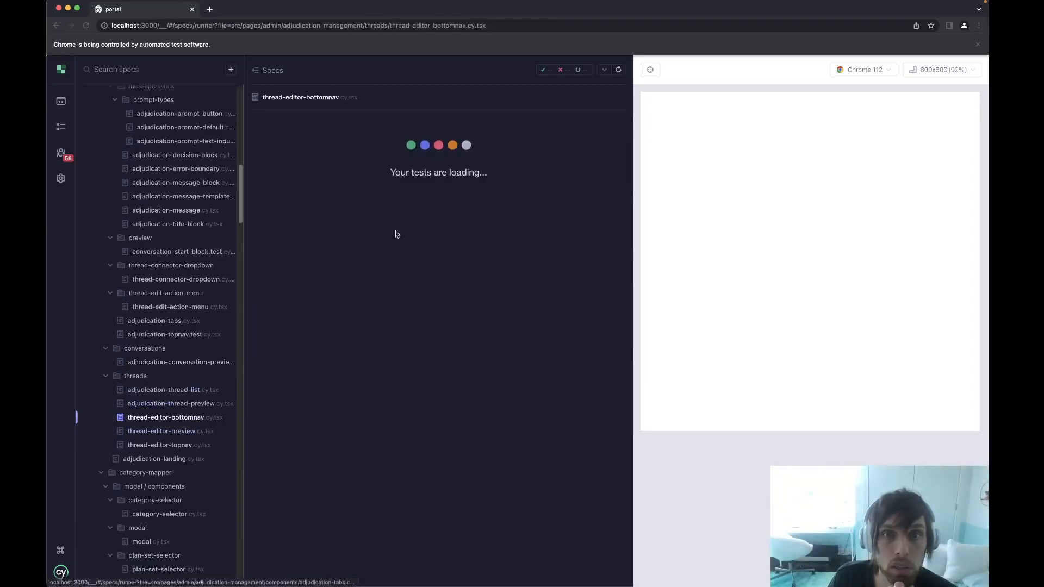
mouse_move(344, 421)
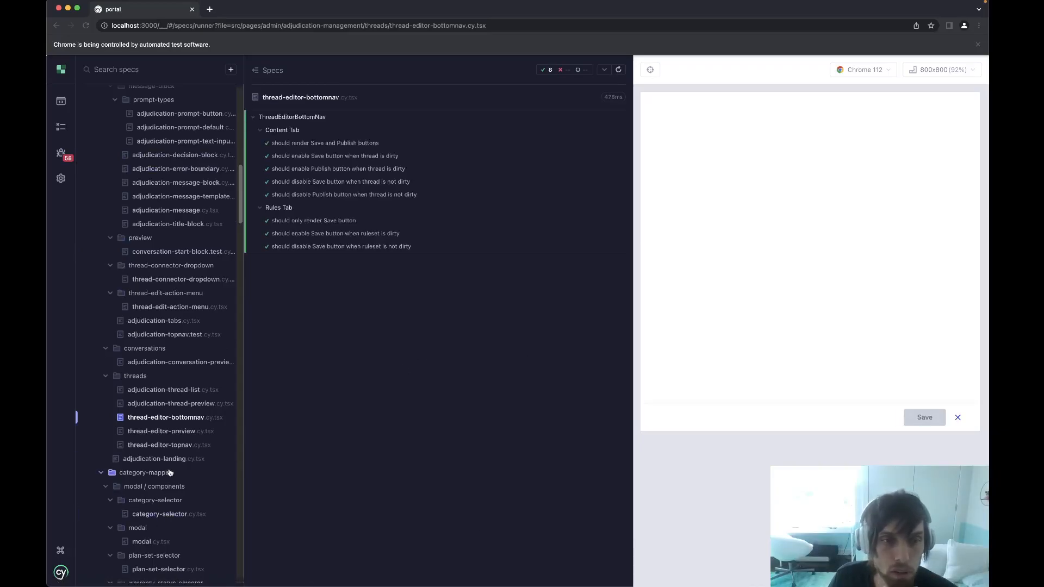
left_click(160, 445)
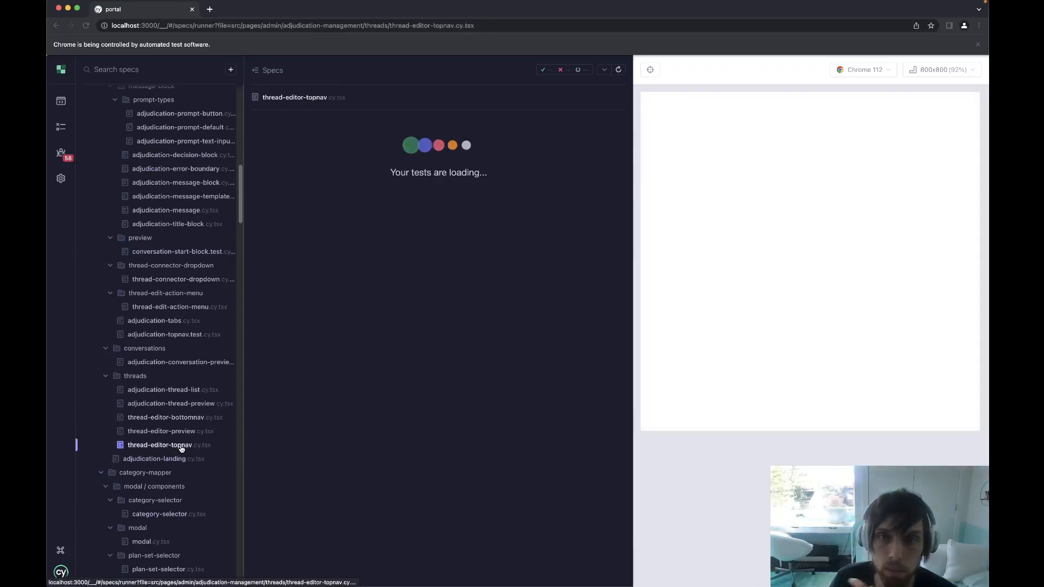
mouse_move(181, 445)
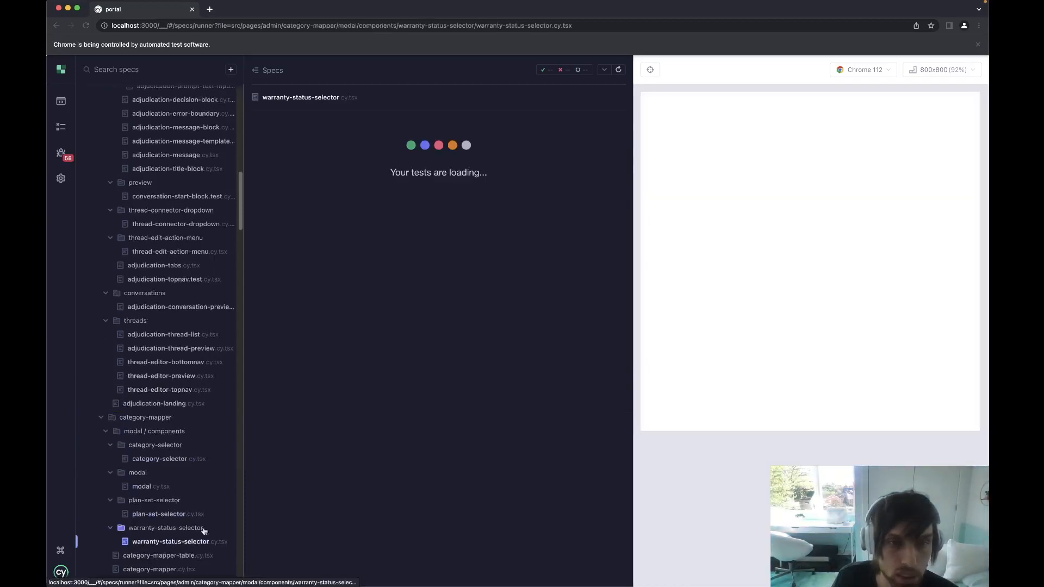
mouse_move(409, 419)
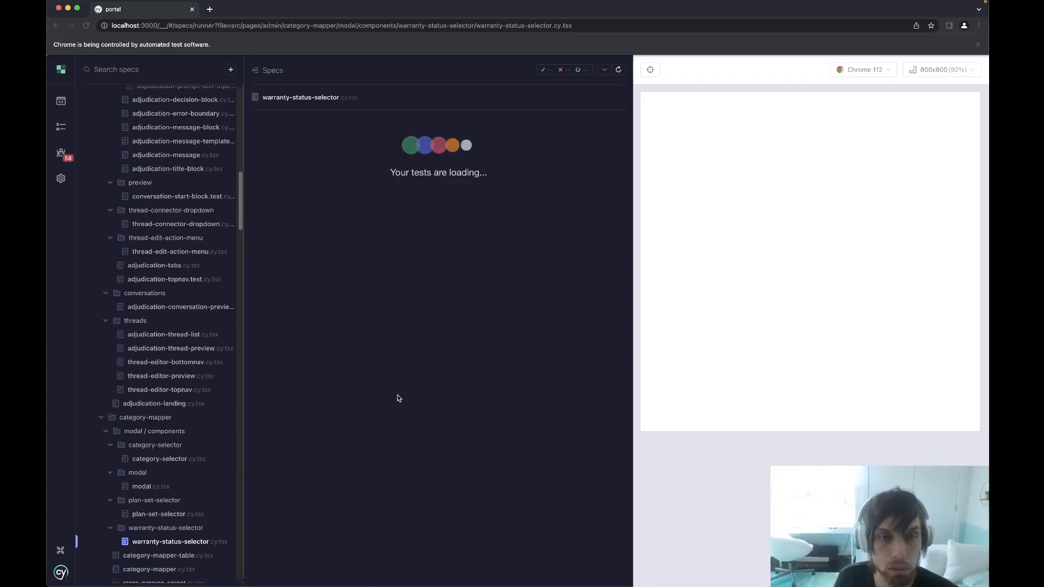
mouse_move(202, 498)
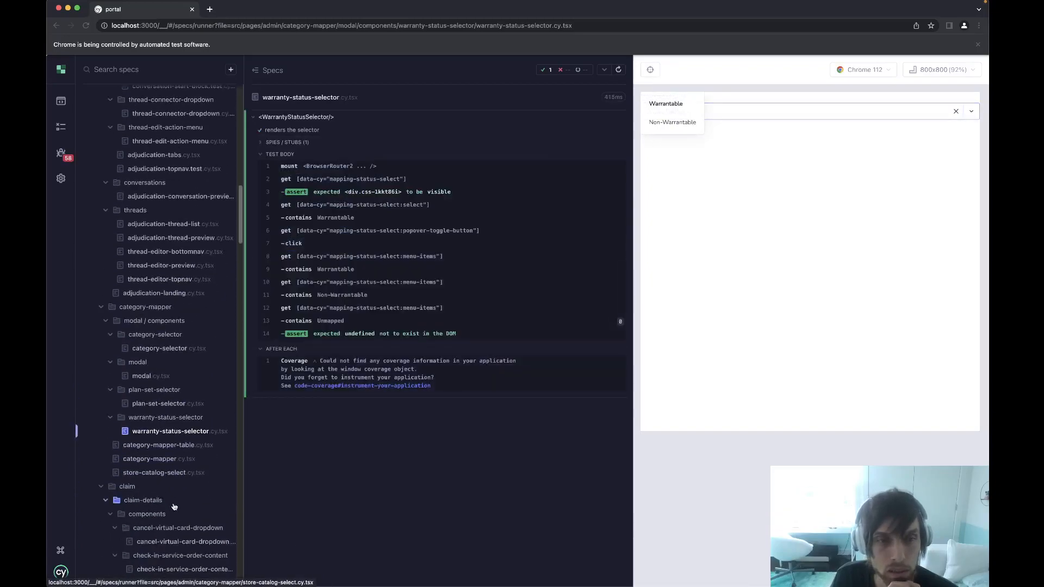
left_click(168, 445)
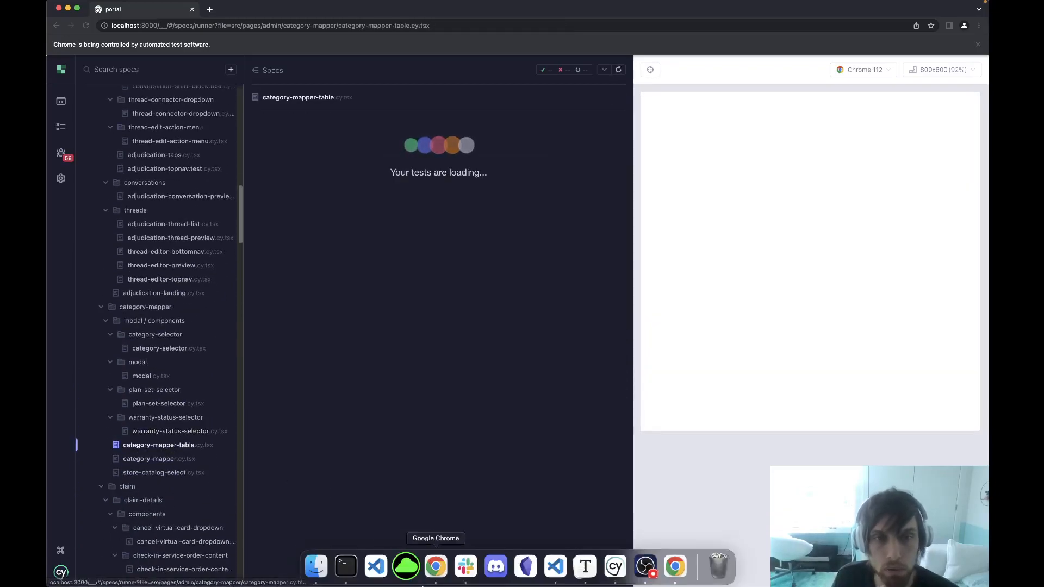